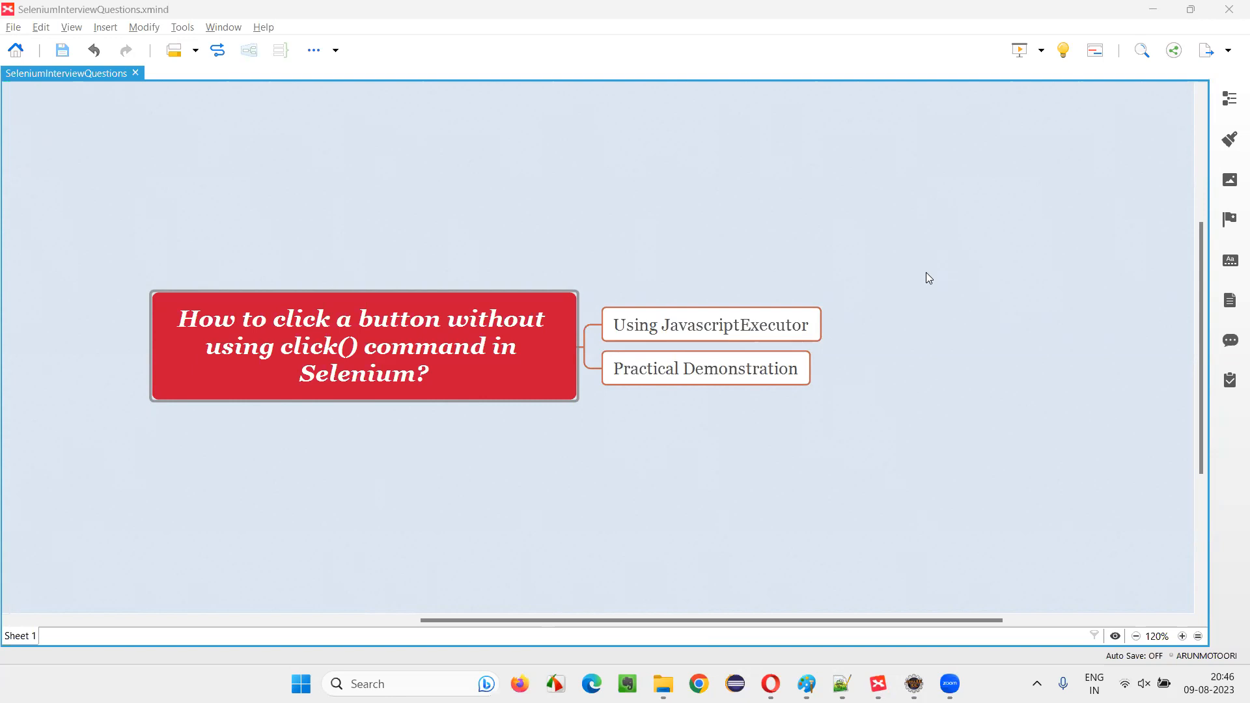
Review the XMind question's Using JavascriptExecutor and Practical Demonstration topics, then return to DemoThree.java
click(363, 345)
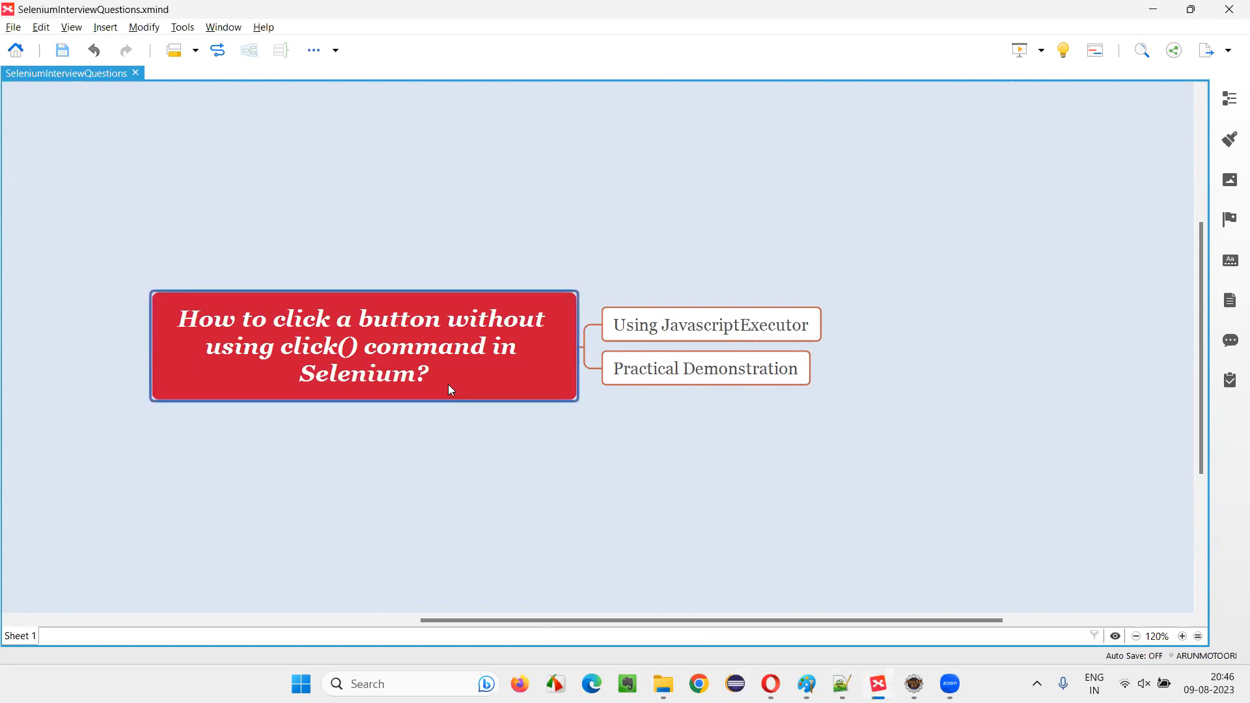
mouse_move(287, 399)
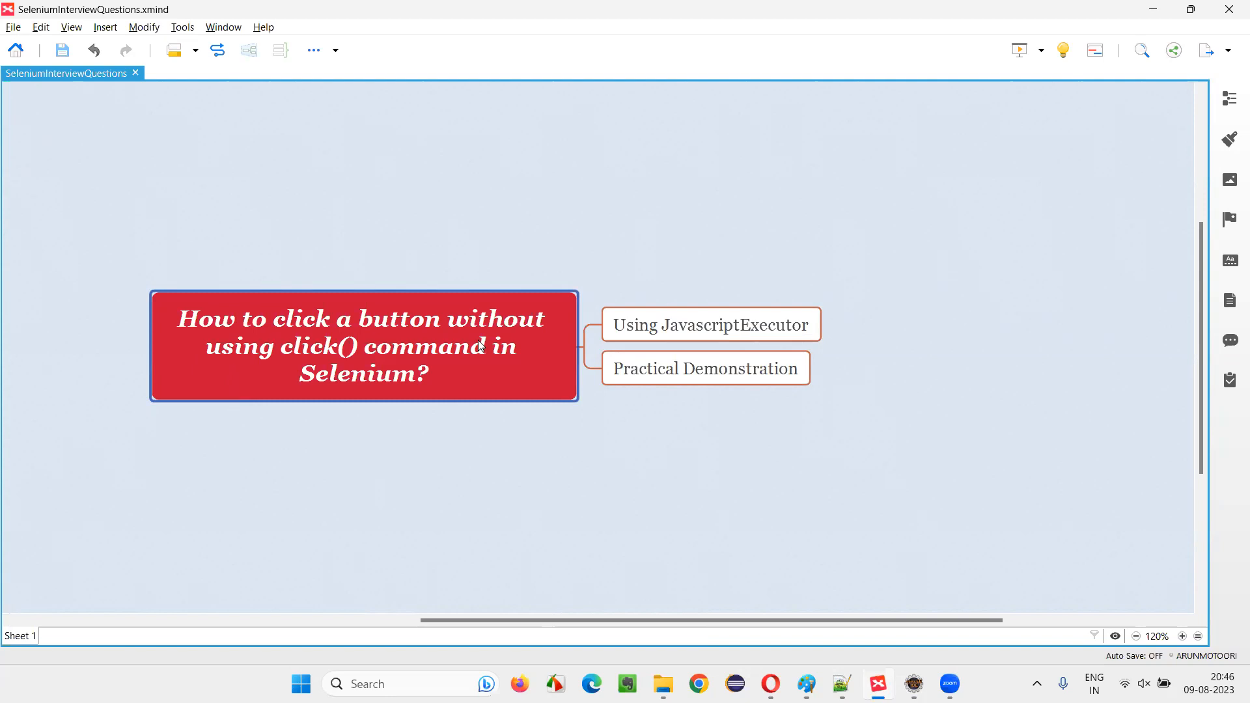
mouse_move(474, 360)
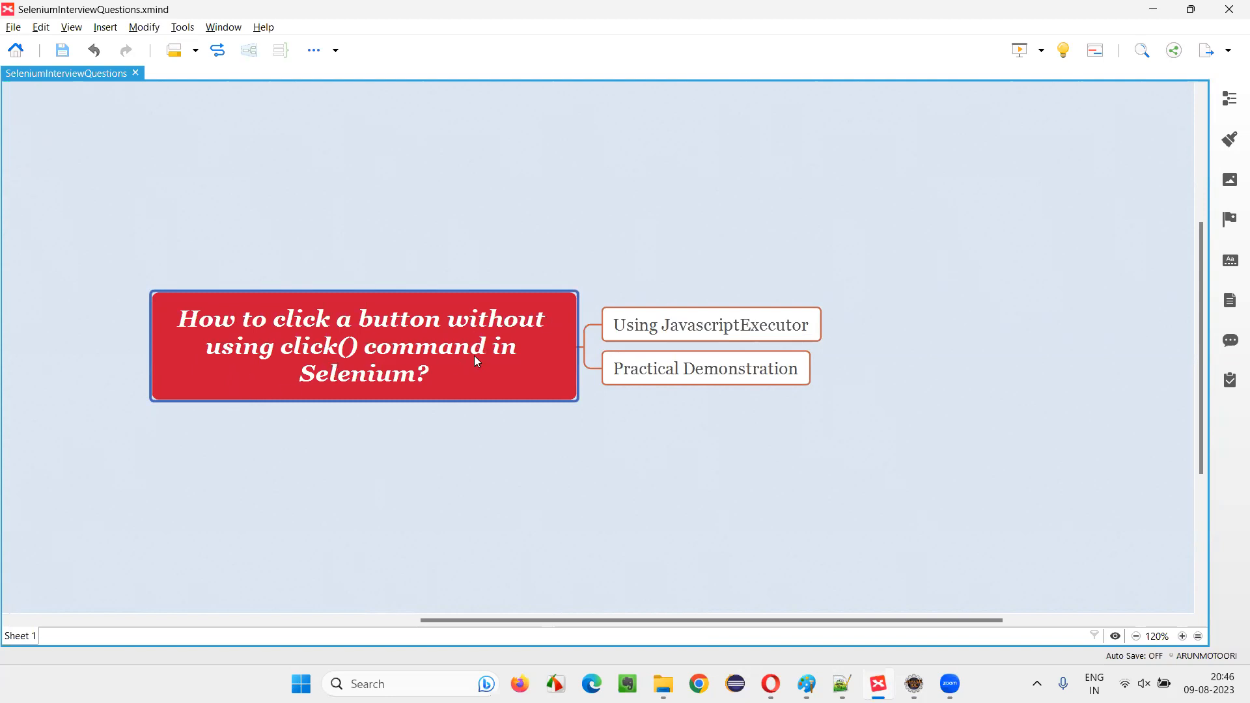
mouse_move(489, 397)
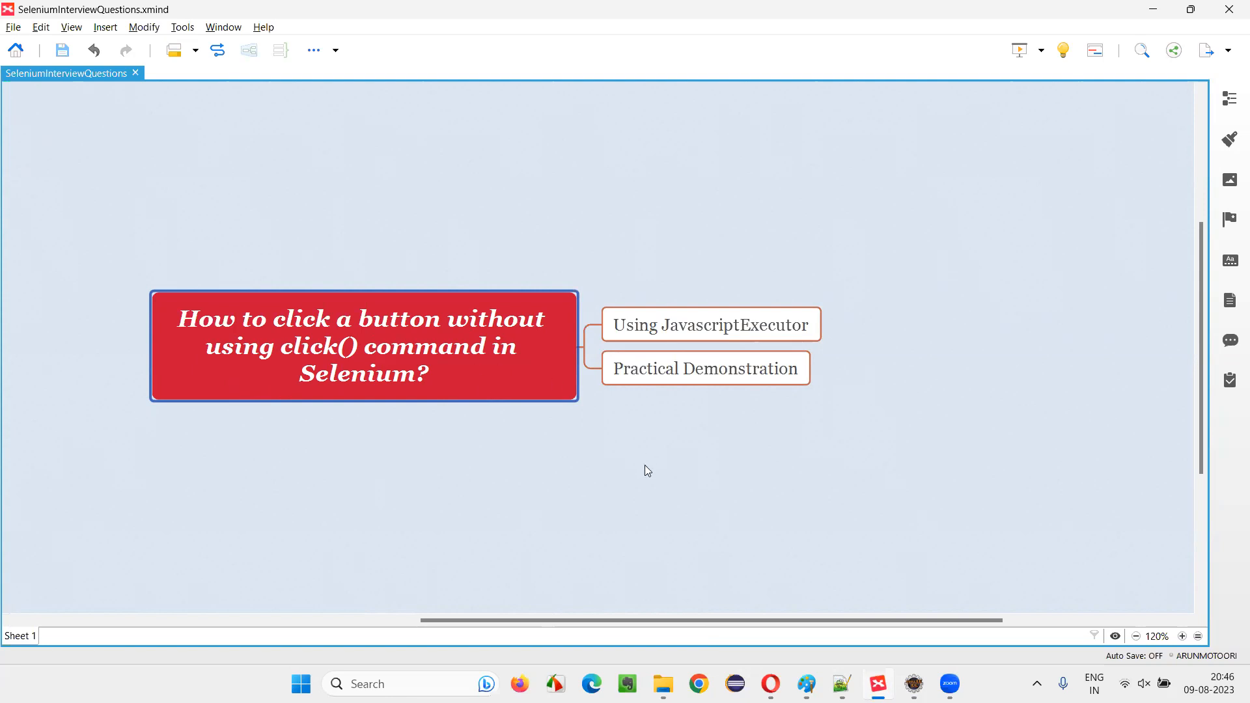
mouse_move(525, 359)
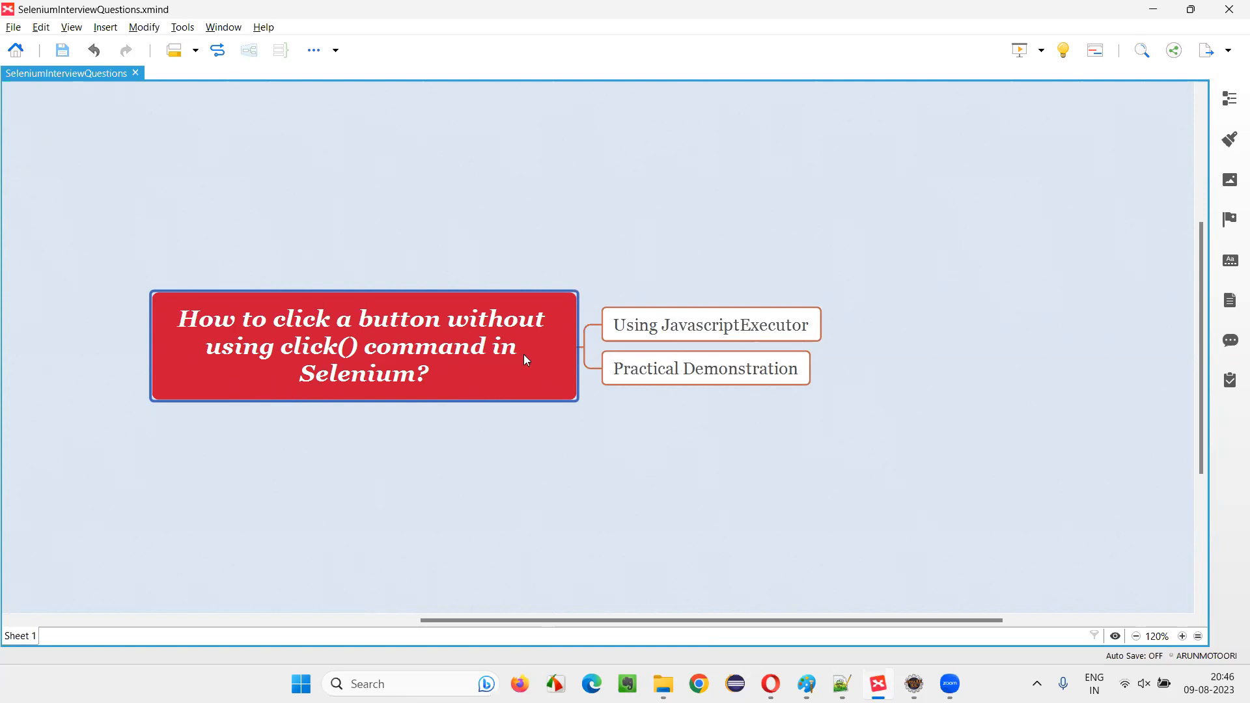
mouse_move(455, 404)
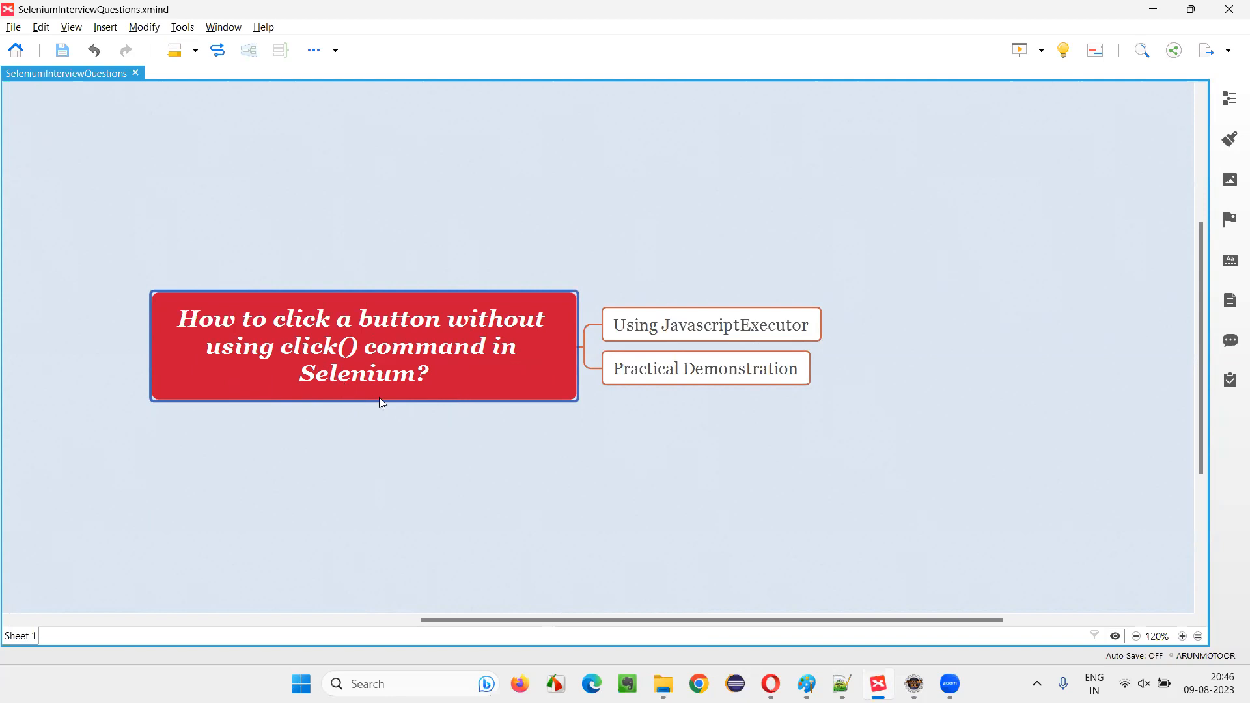
mouse_move(487, 390)
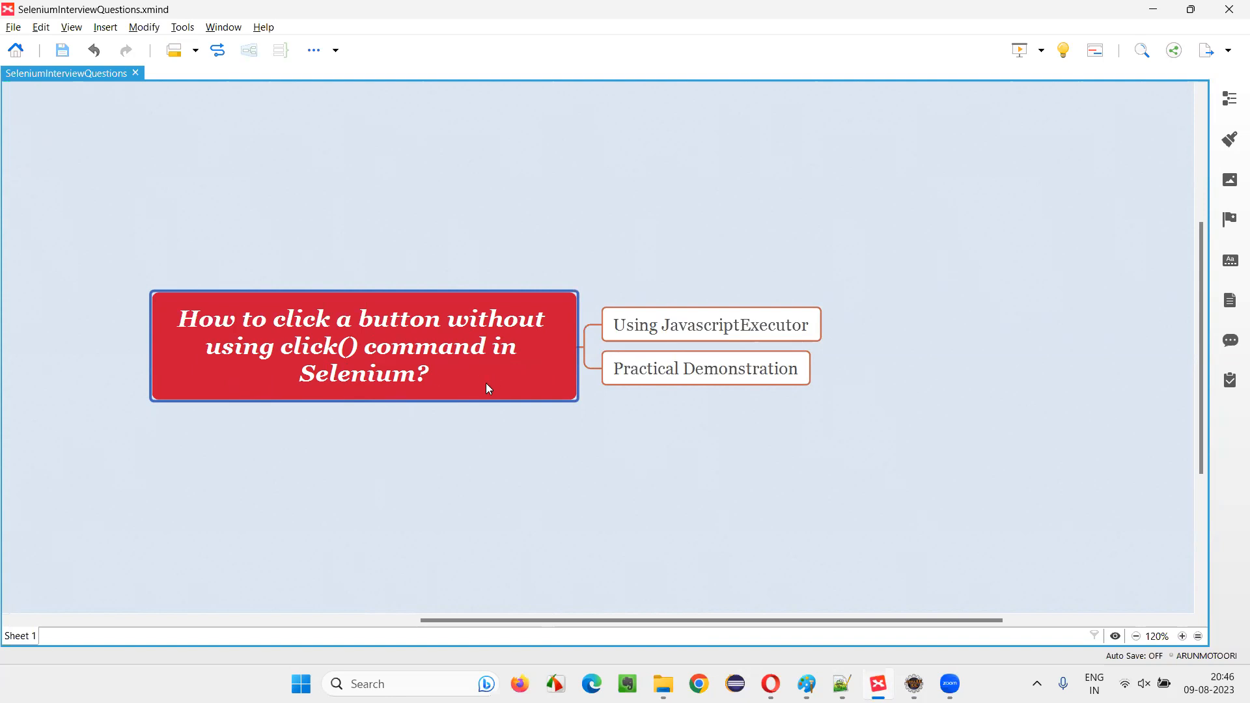
mouse_move(481, 395)
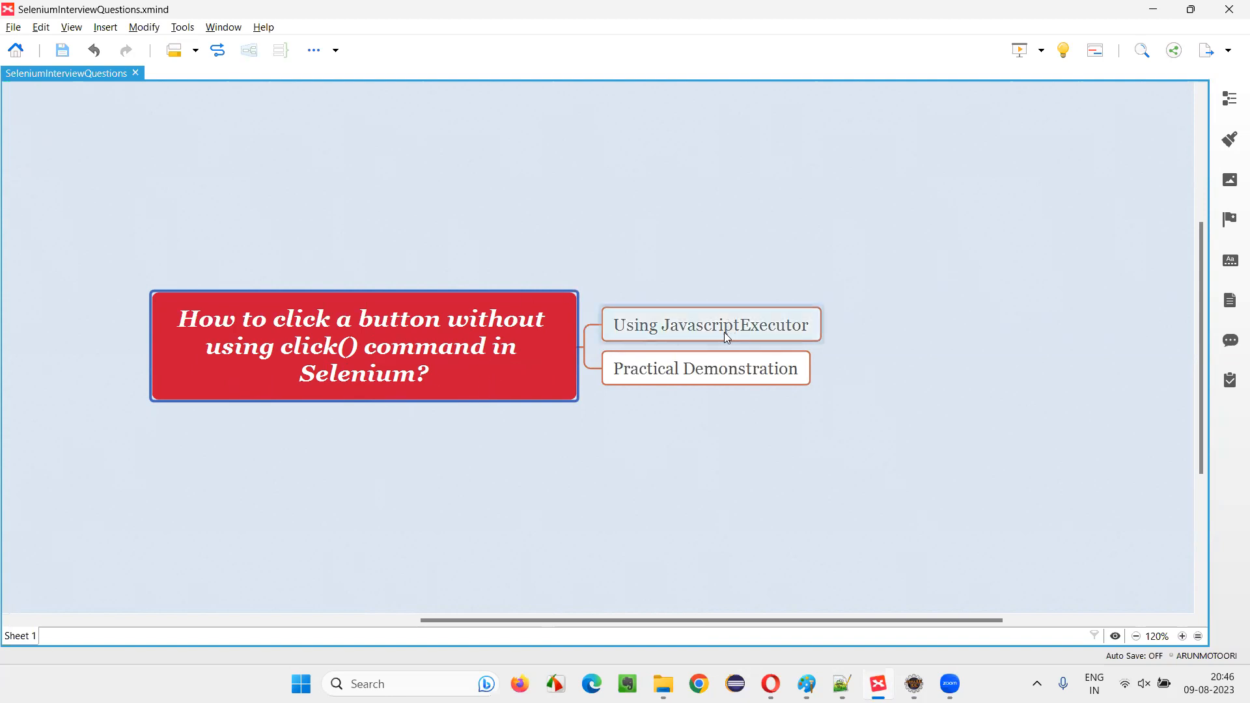
click(709, 324)
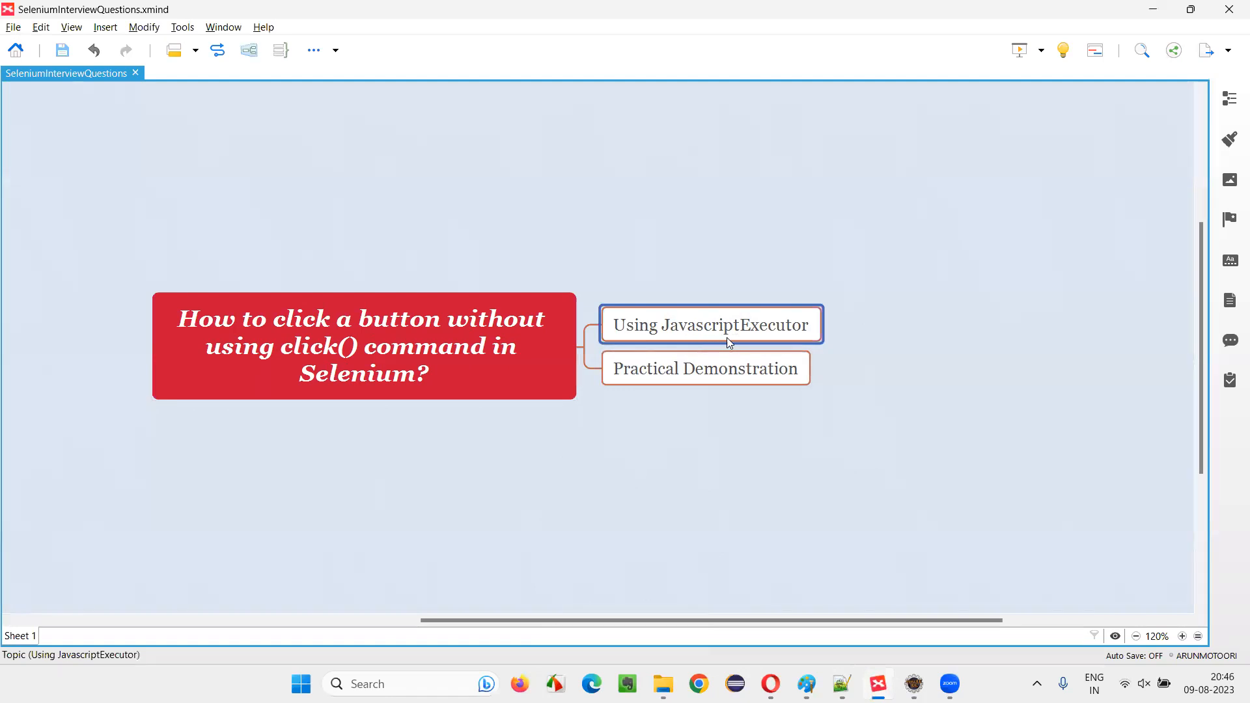
mouse_move(795, 342)
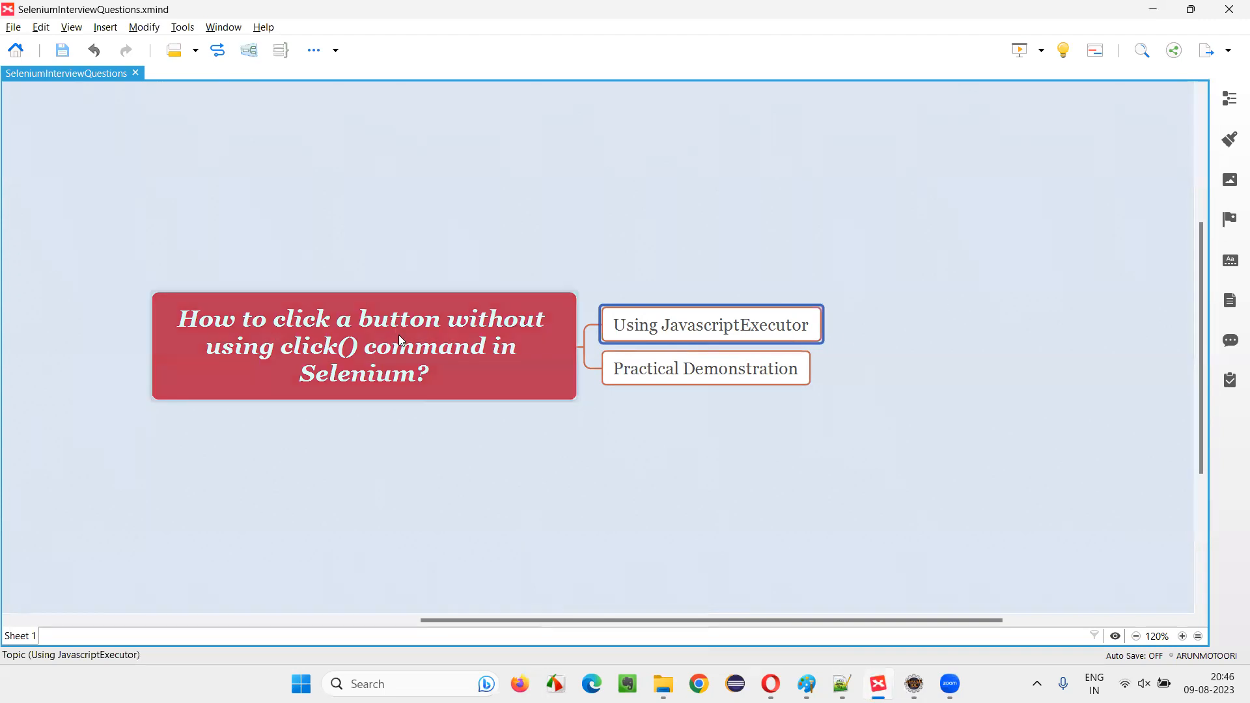
click(704, 368)
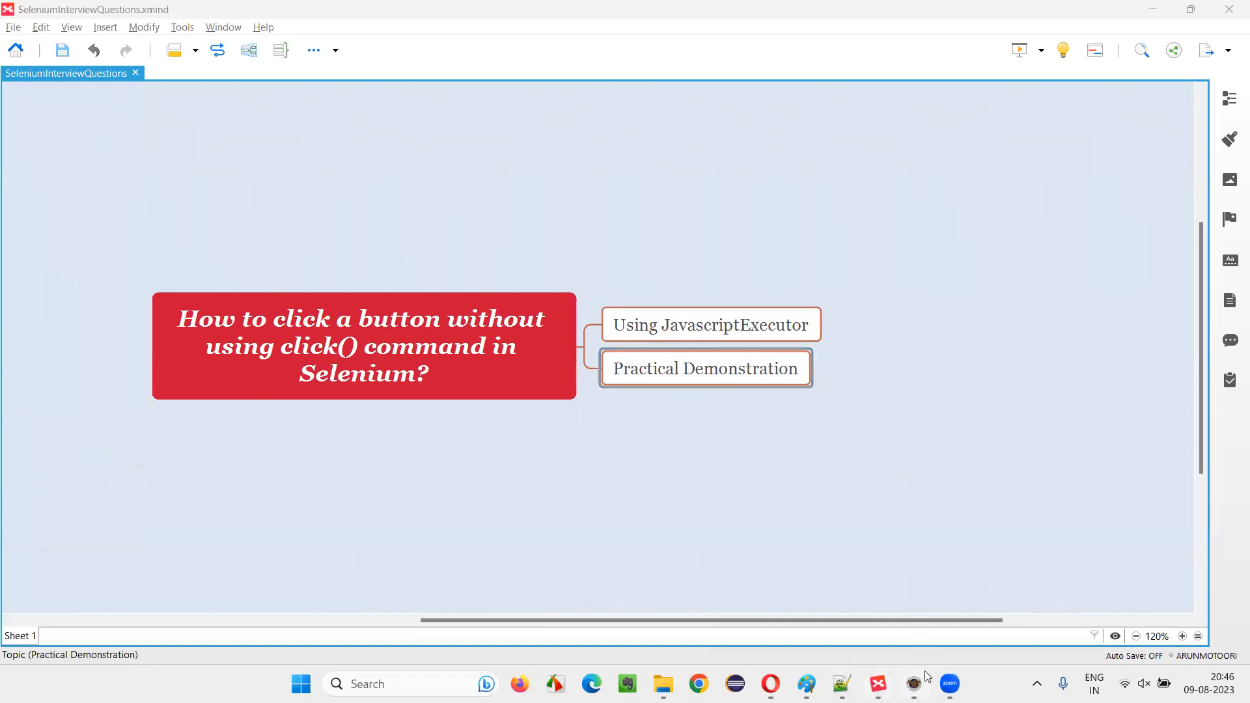
click(912, 684)
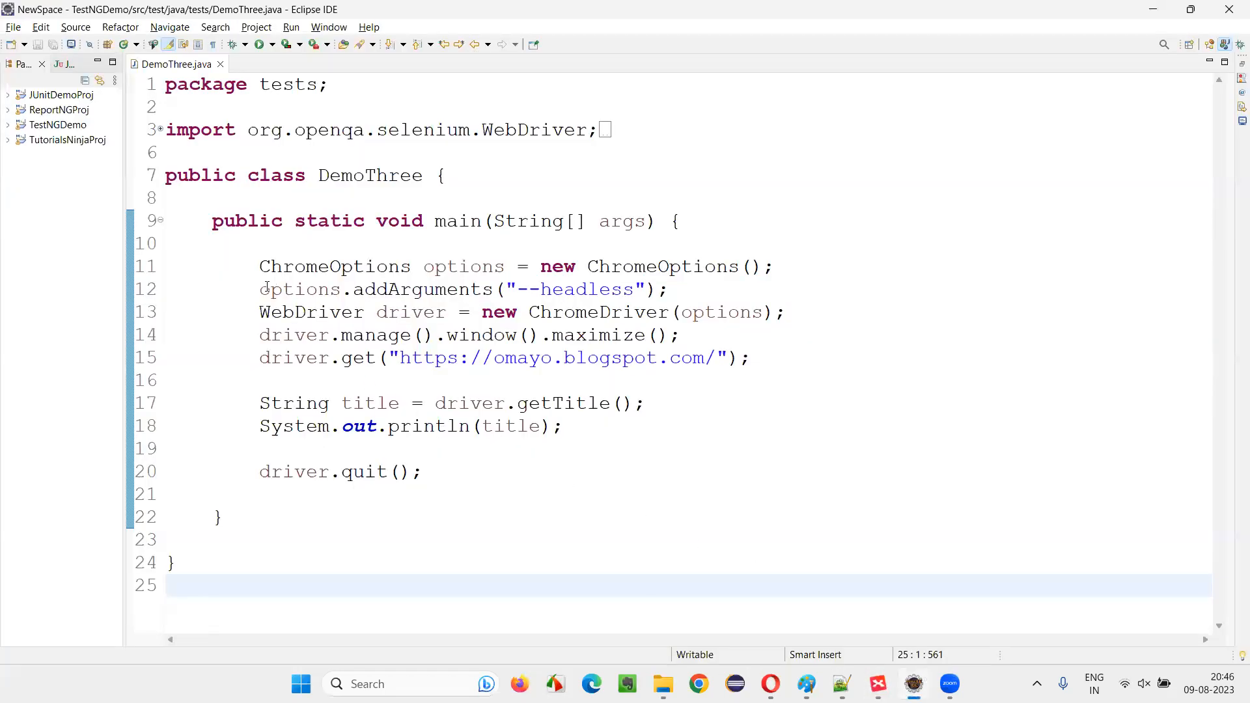
drag(259, 266, 422, 471)
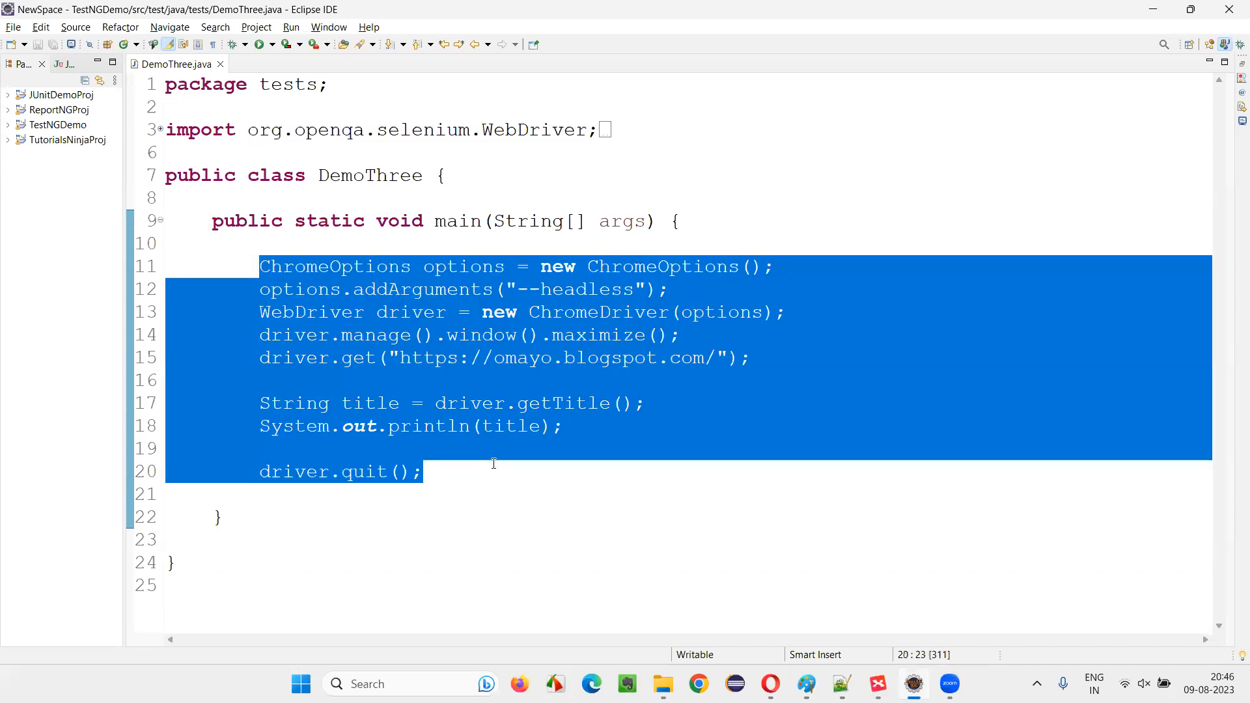
text(Web)
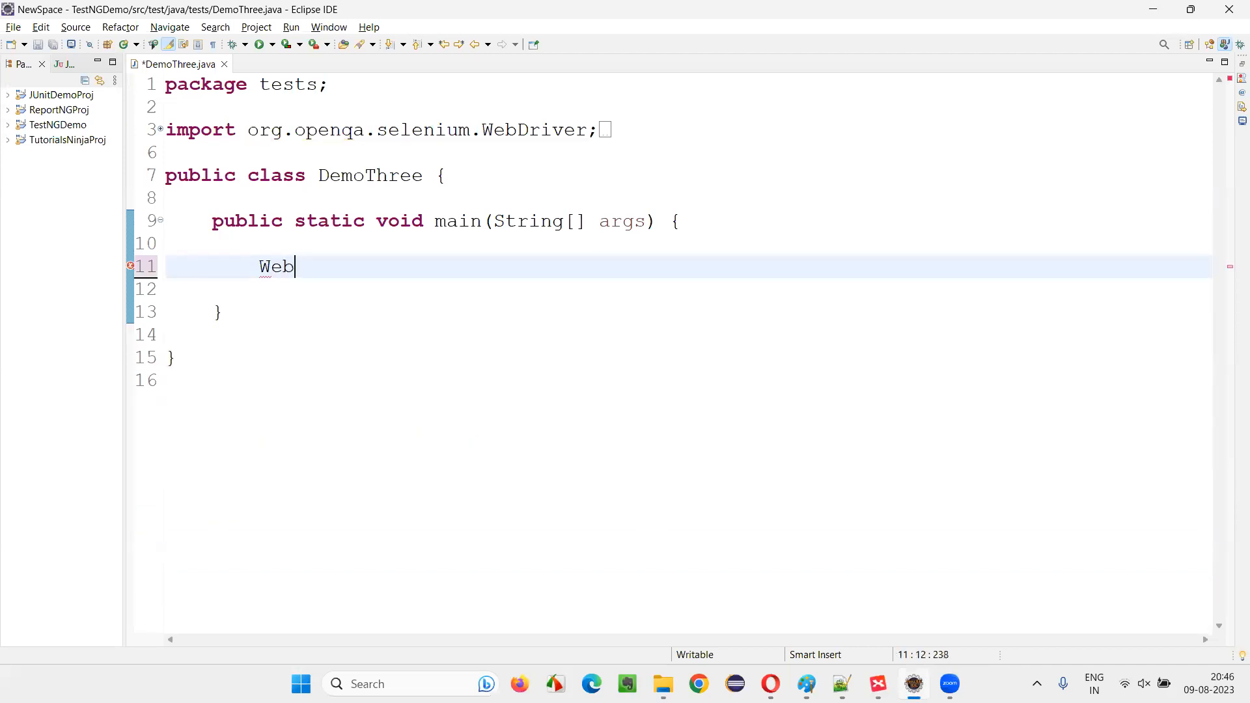
text(Driv)
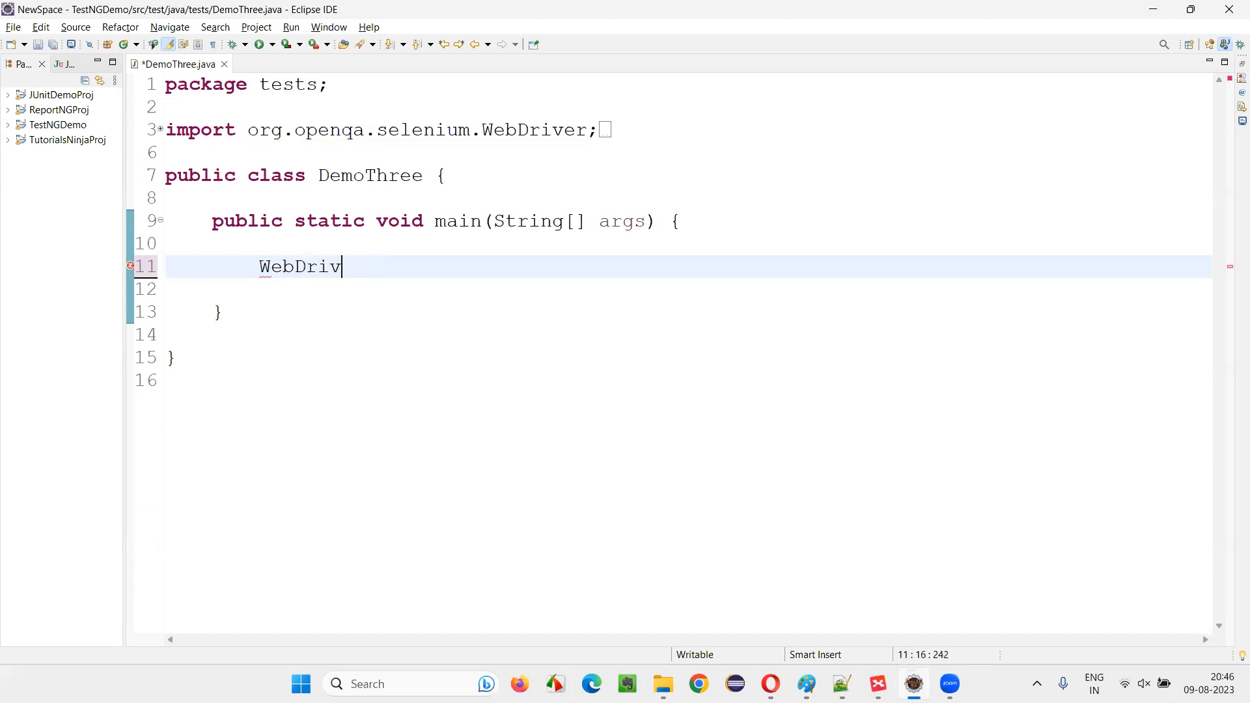
text(er driver = new)
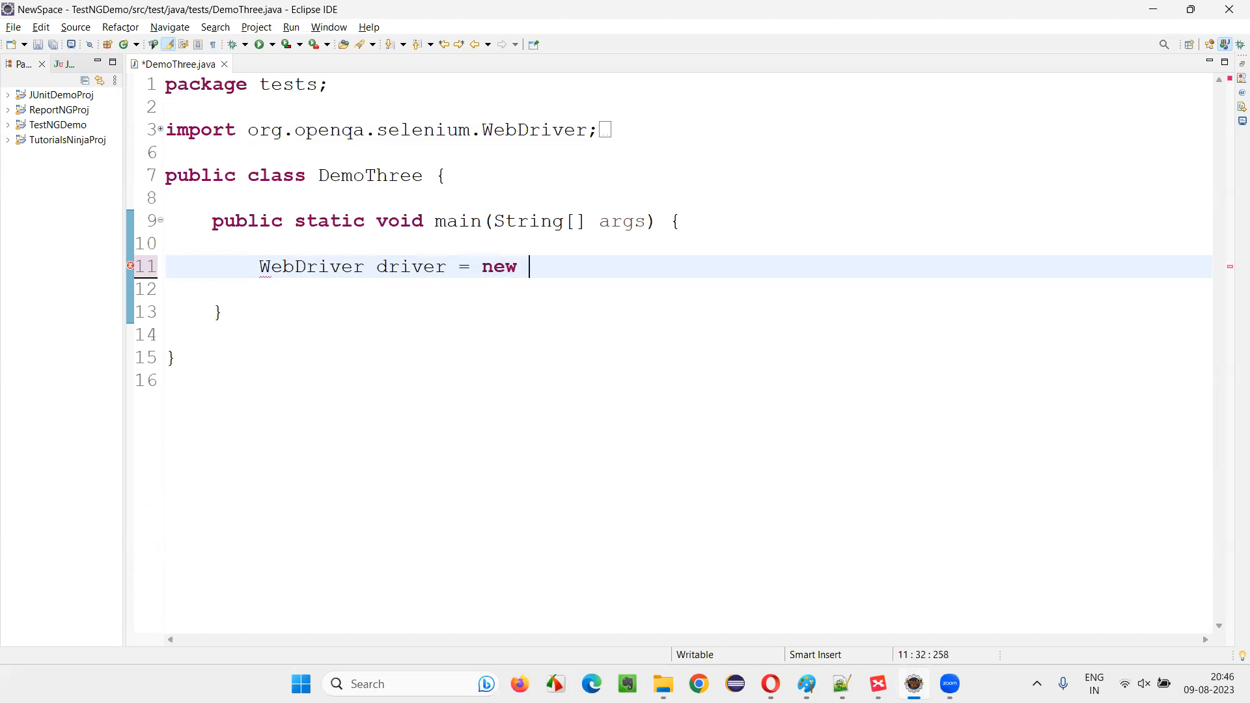
text(Chrom)
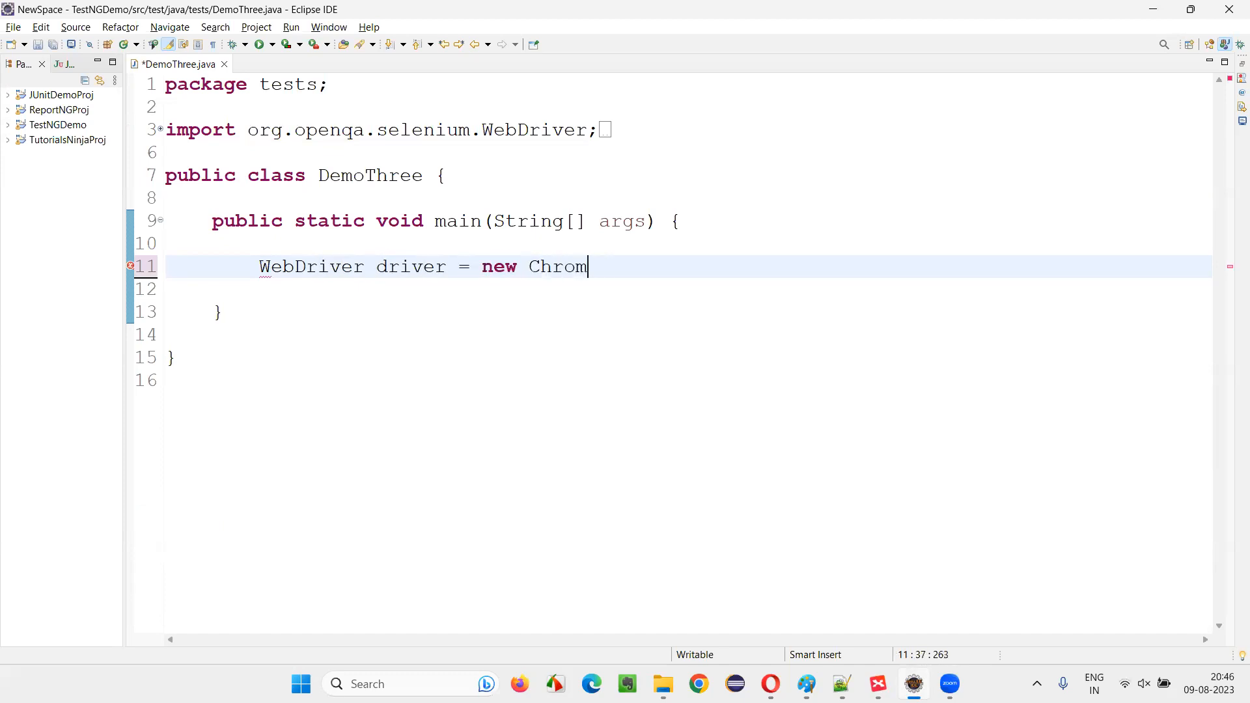
text(eDriver();)
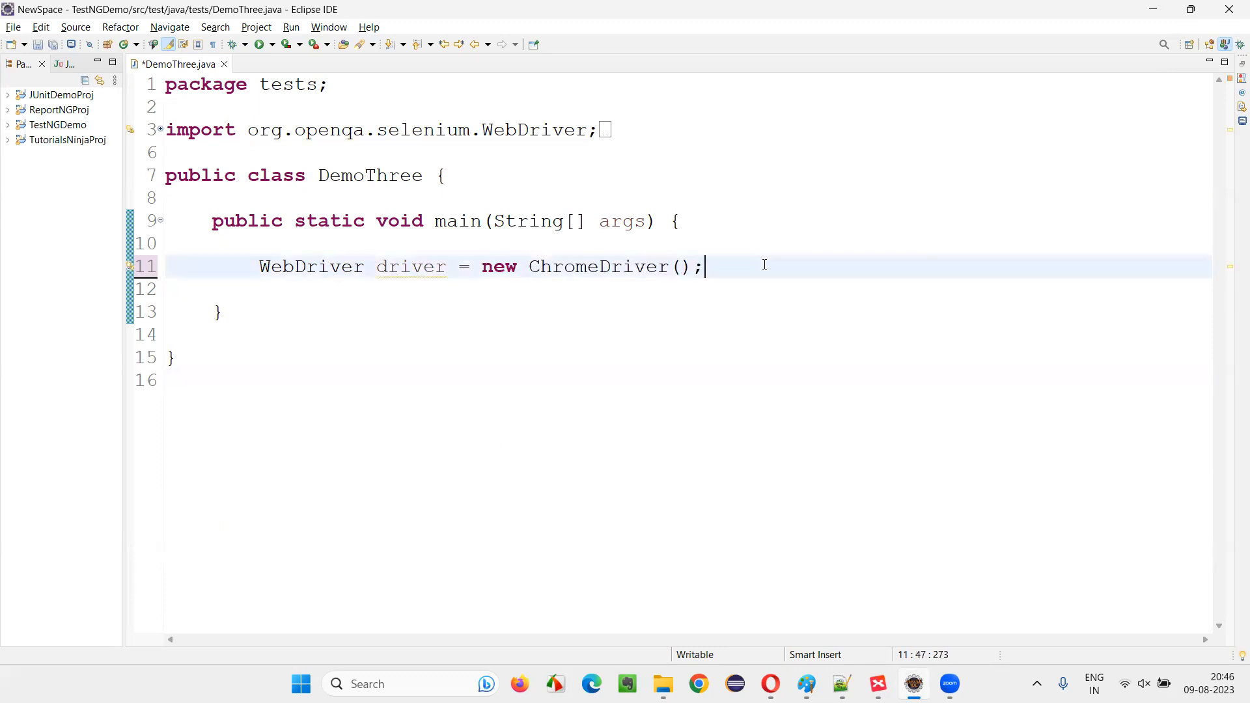
text(driver.ma)
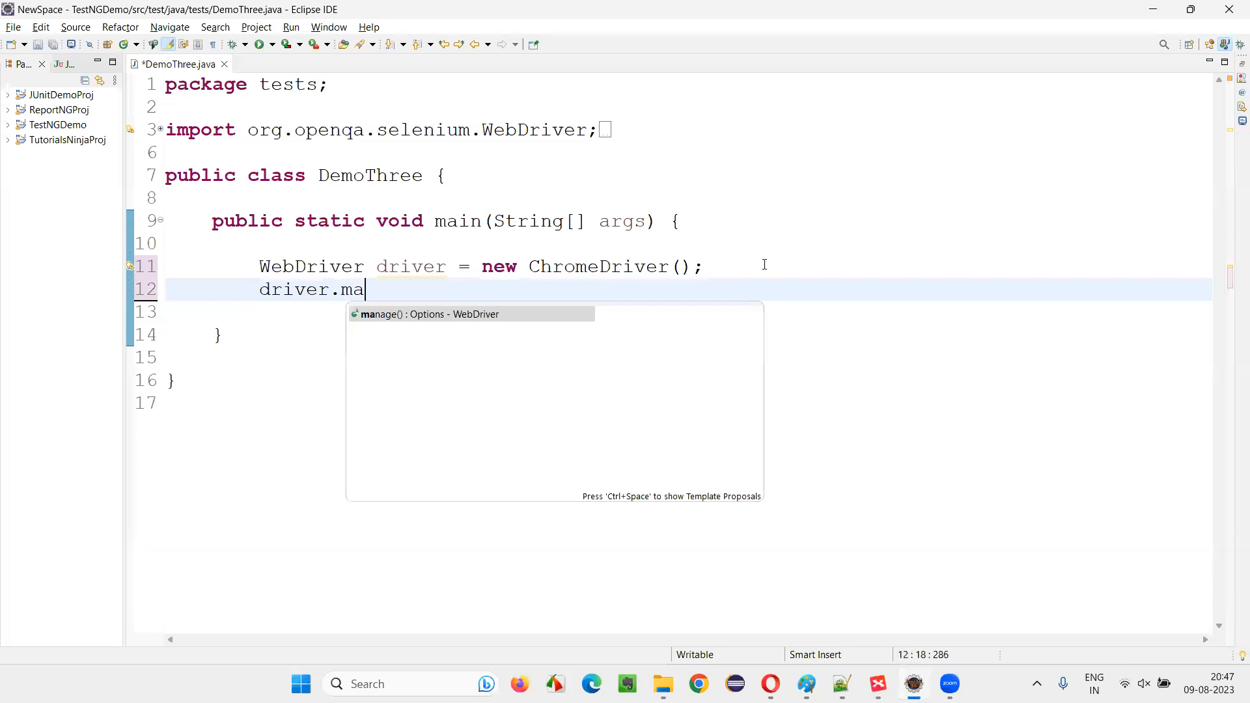
text(nage().window().maximize();)
click(686, 312)
text(driver.get("");)
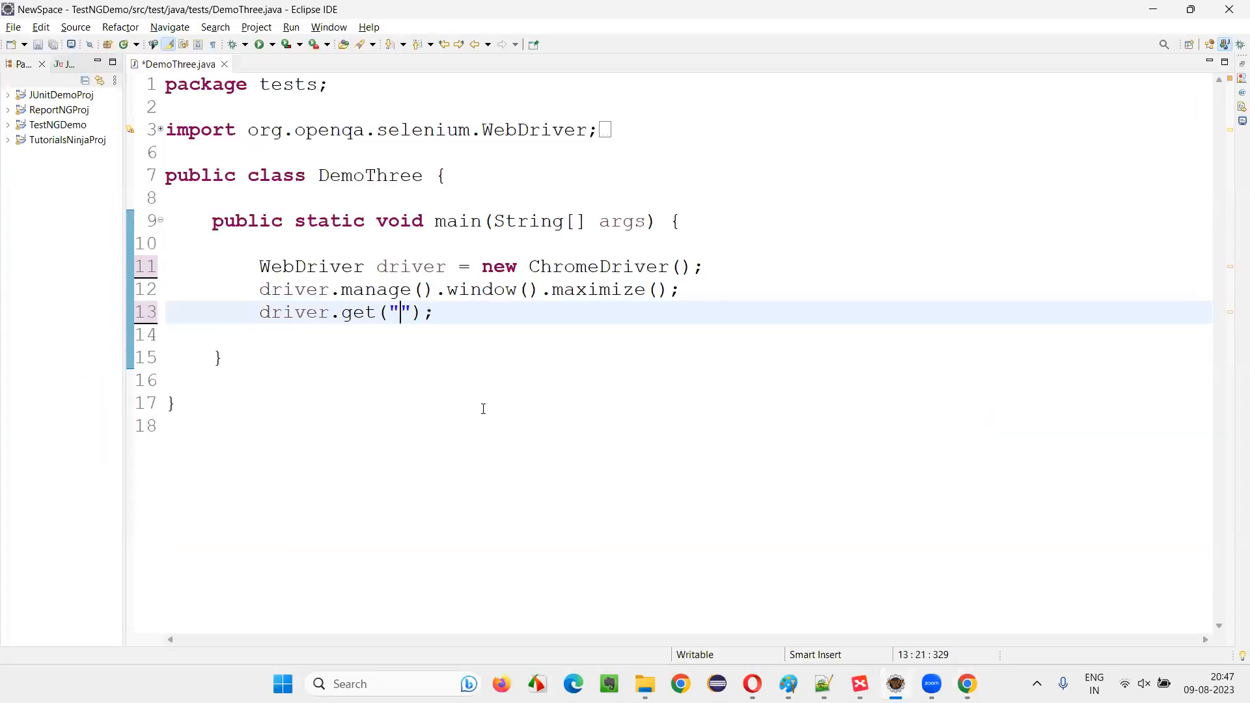
text(https://omayo.blogspot.com/)
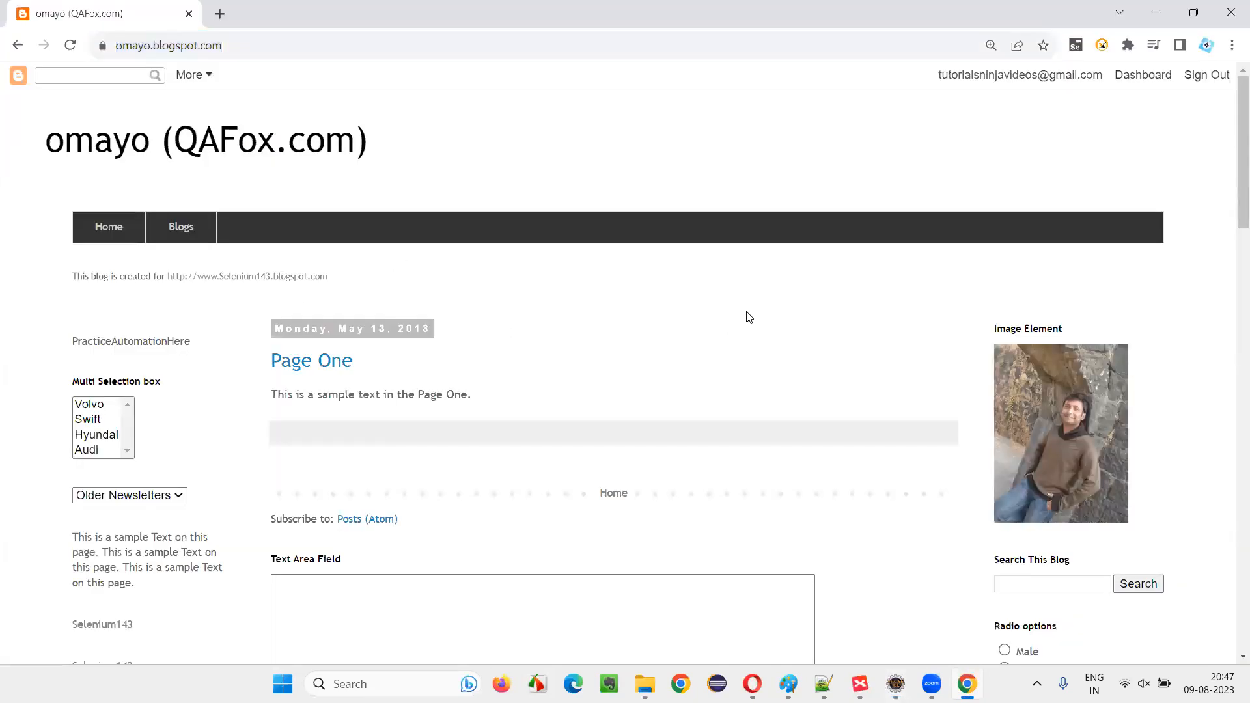
Scroll the omayo page to the AlertDemo section and start a new statement below the get call
scroll(down, 3)
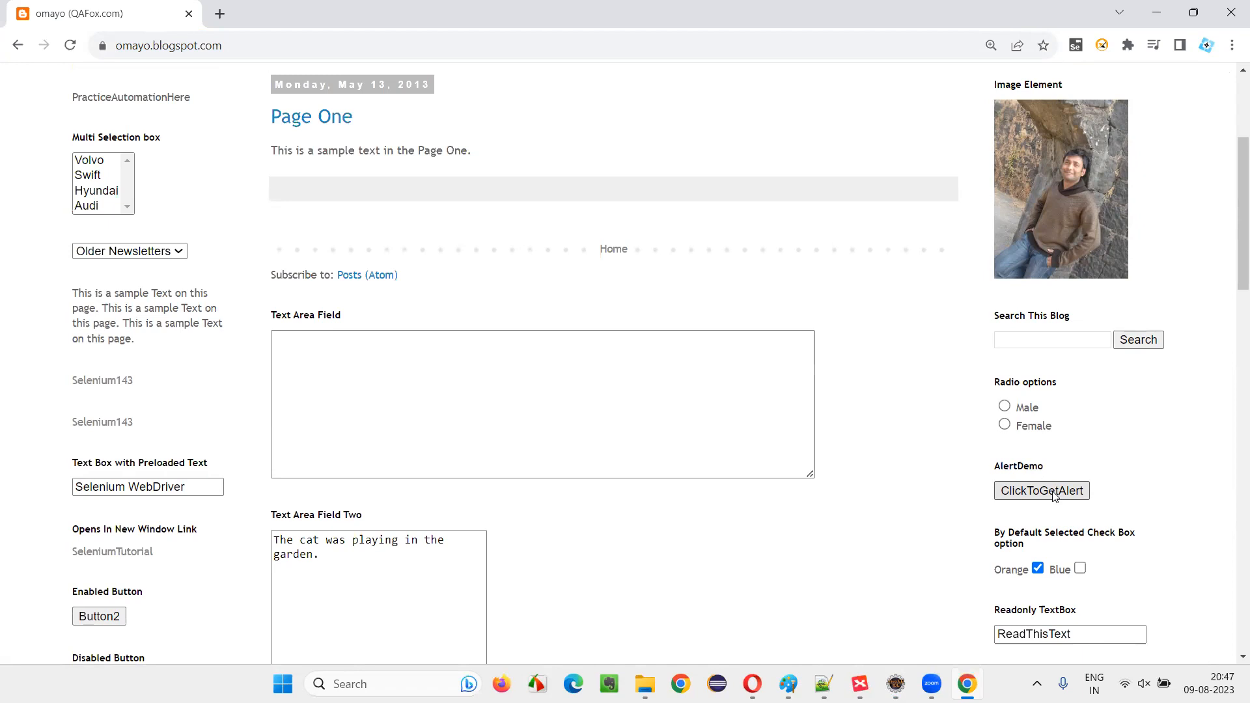
mouse_move(1054, 501)
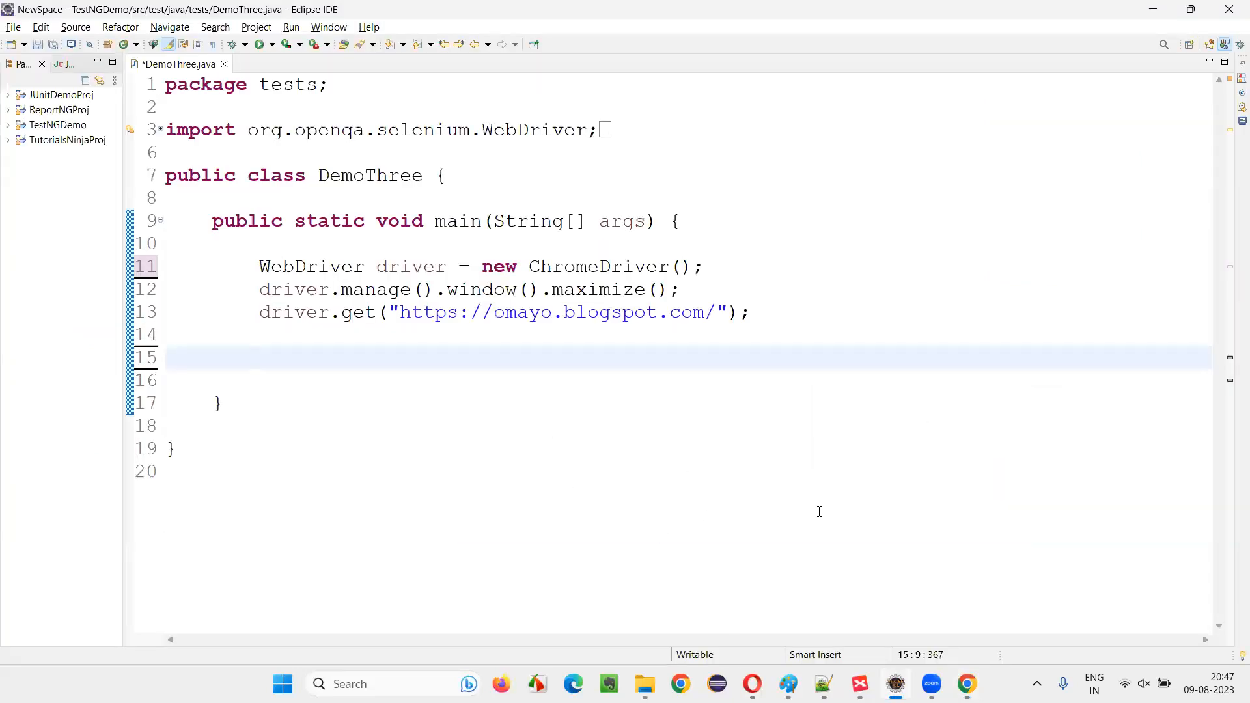
click(965, 683)
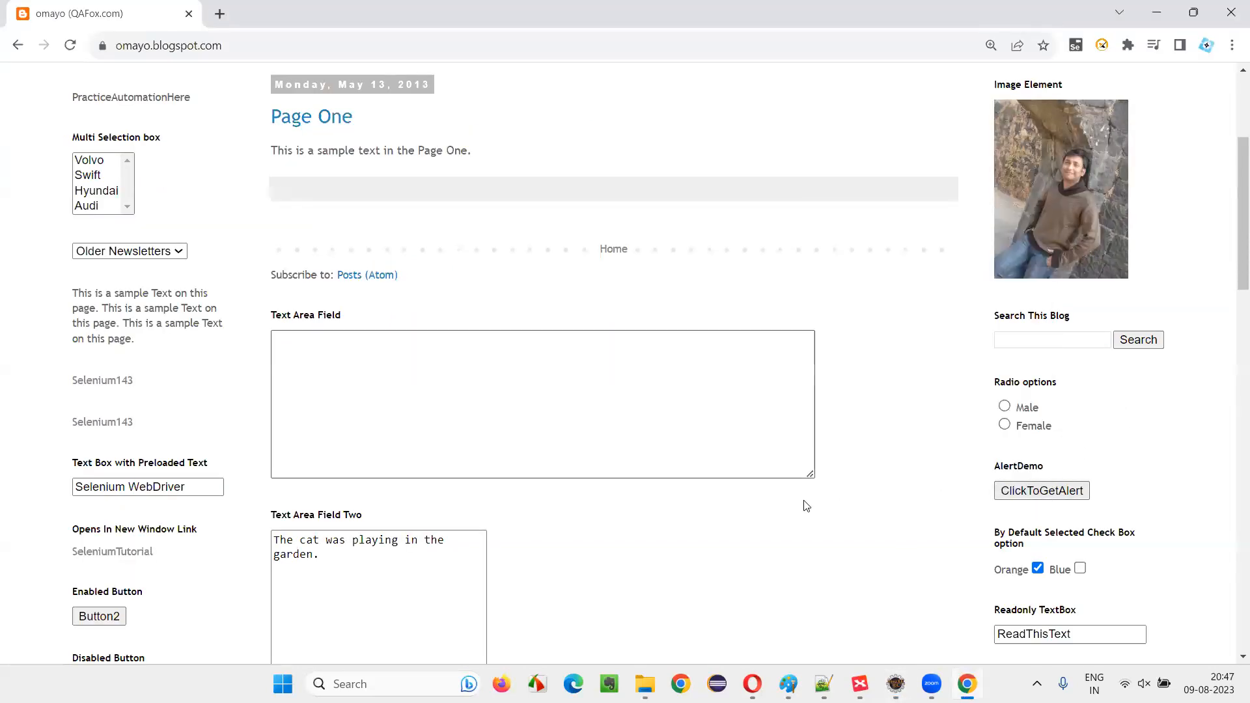
key(F12)
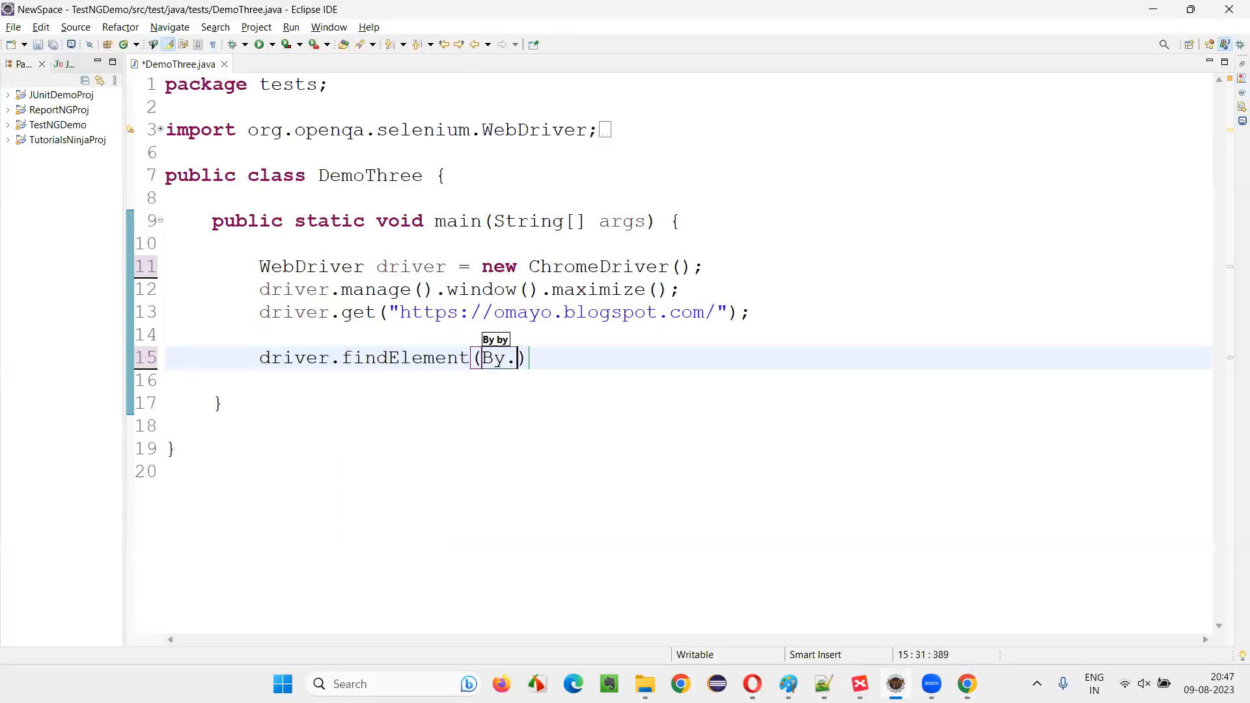
Add driver.findElement(By.id("alert1")).click(); with the By import accepted
text(id(")
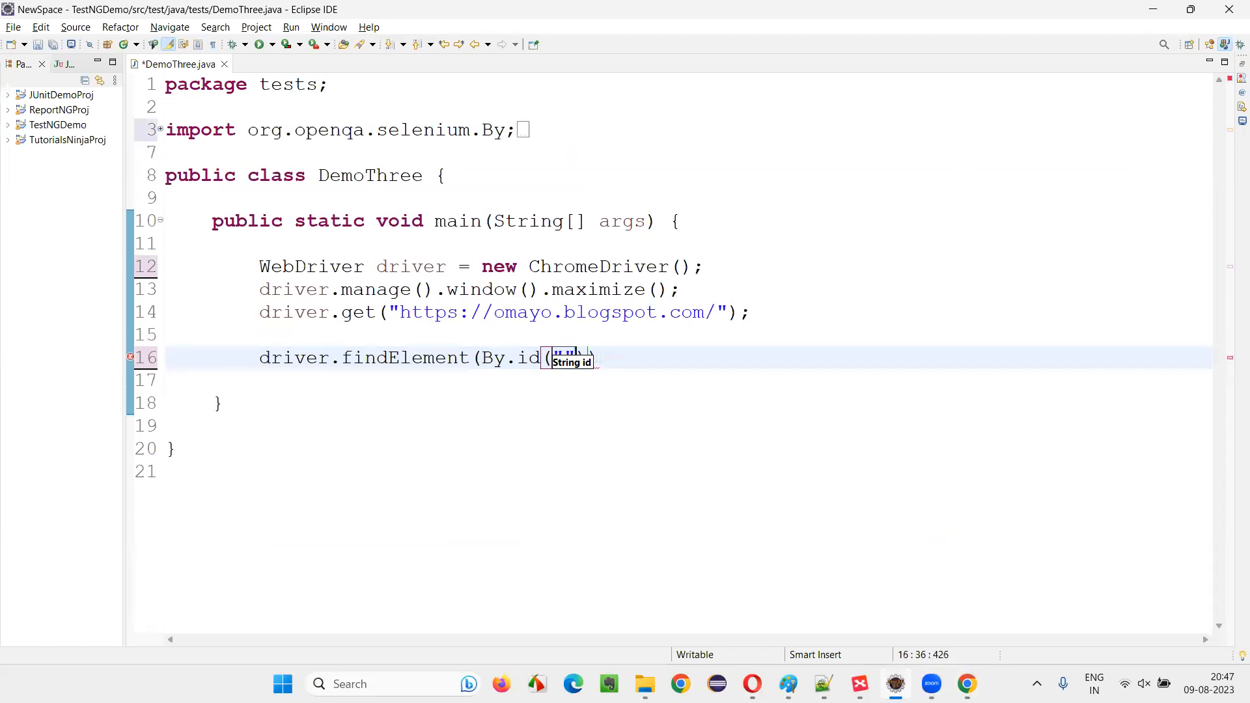
text("alert1")
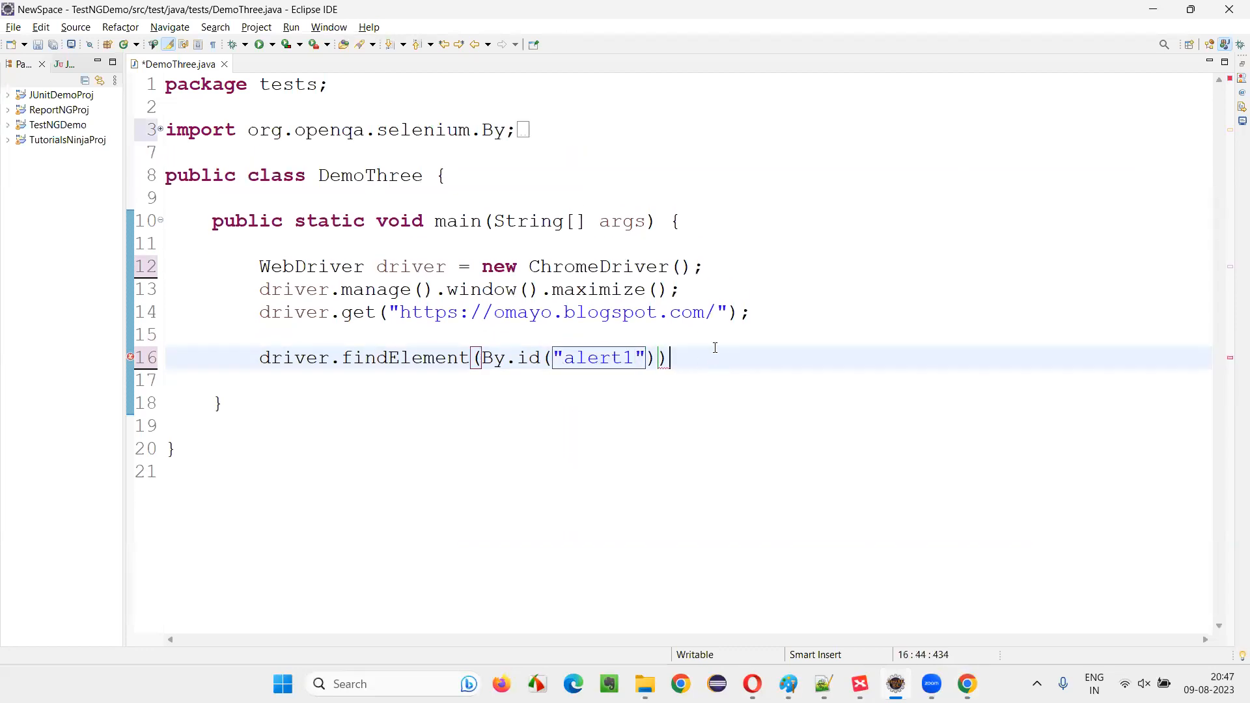
text(.click();)
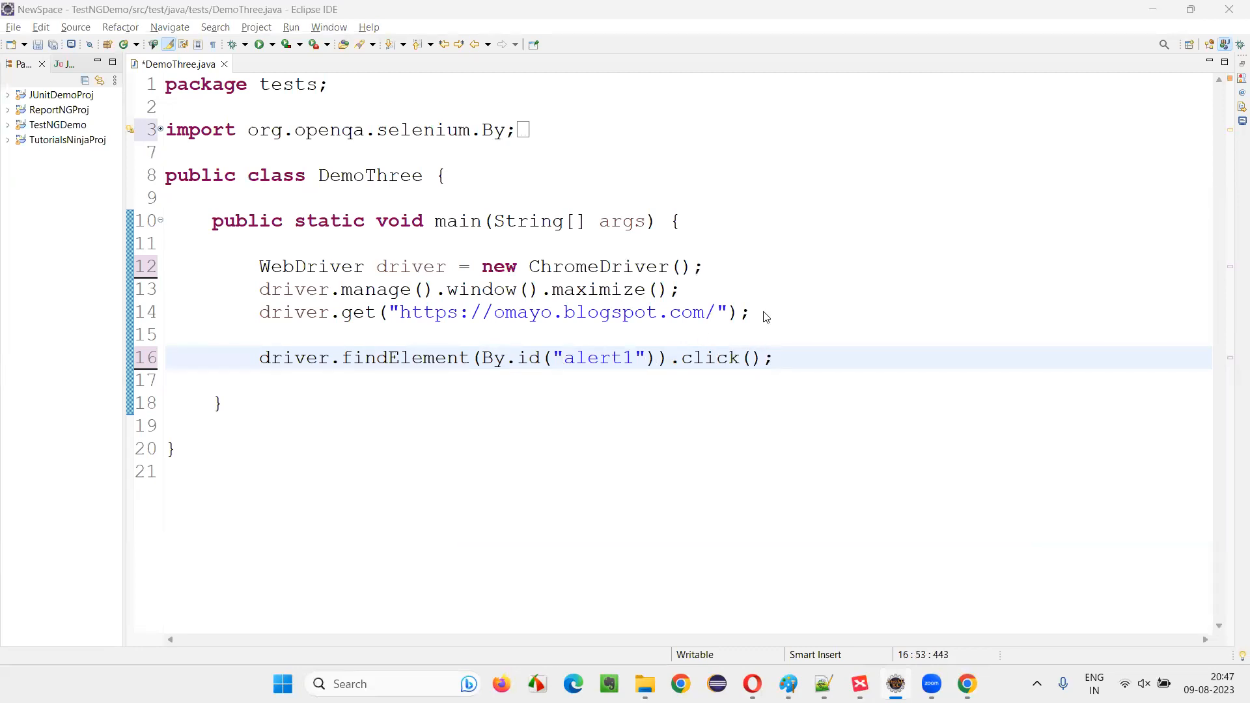
click(965, 683)
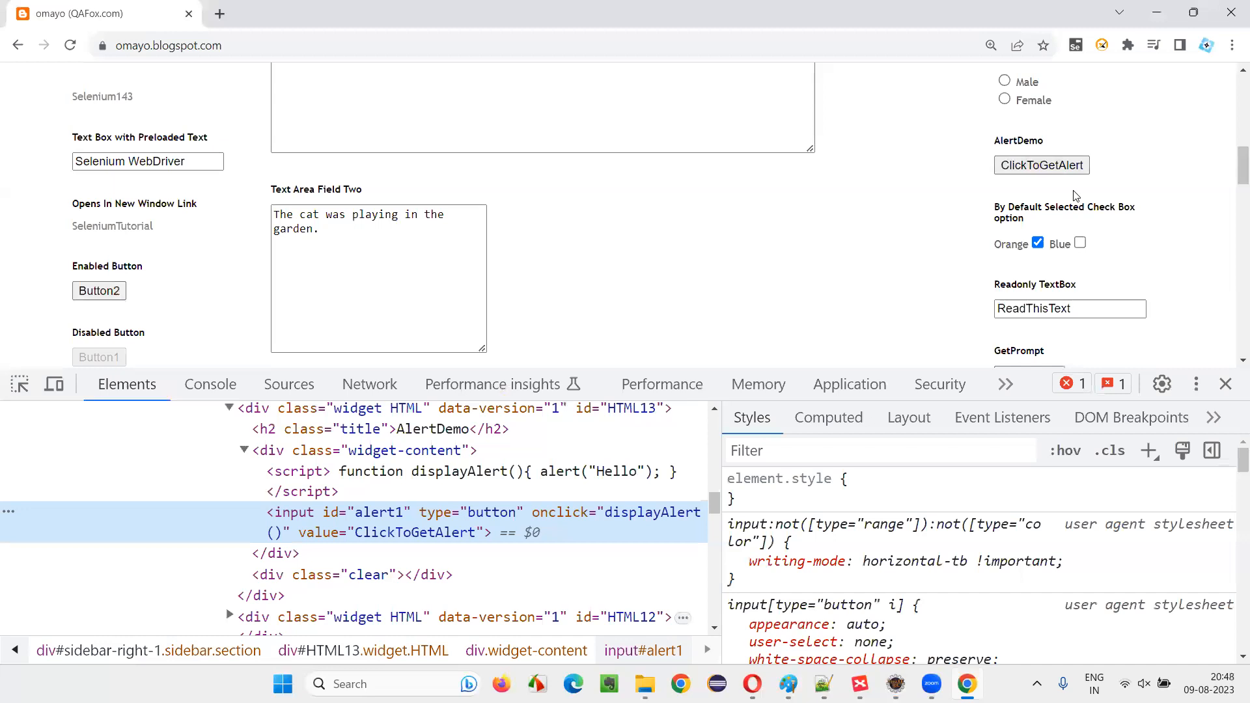
Press the ClickToGetAlert button in Chrome and dismiss the resulting Hello alert
click(1040, 165)
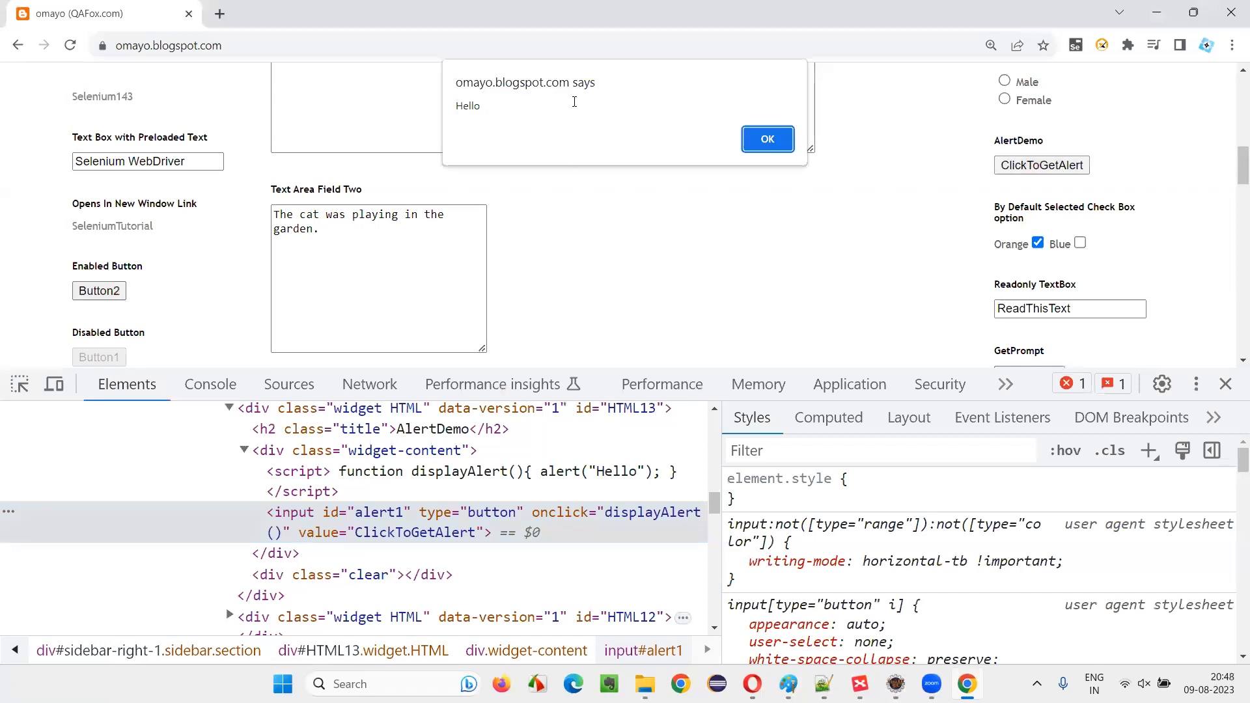
click(767, 138)
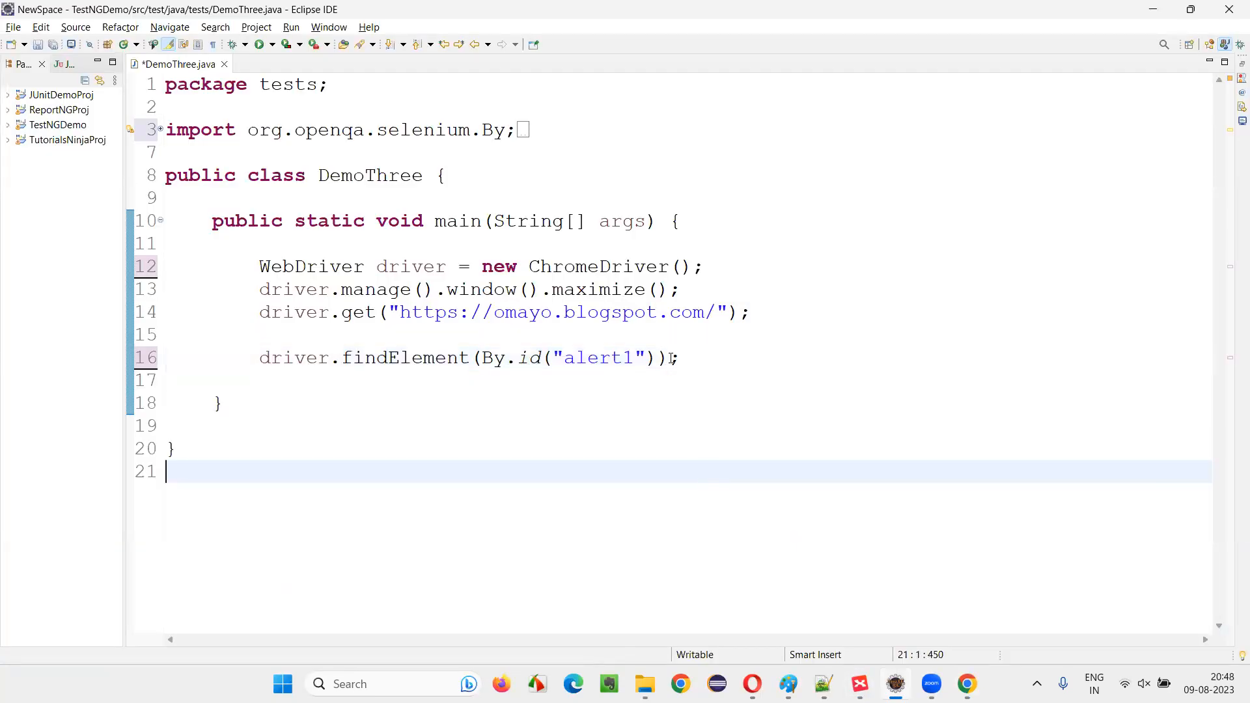
Store the alert1 lookup in a WebElement variable named buttonElement instead of clicking it
double_click(405, 358)
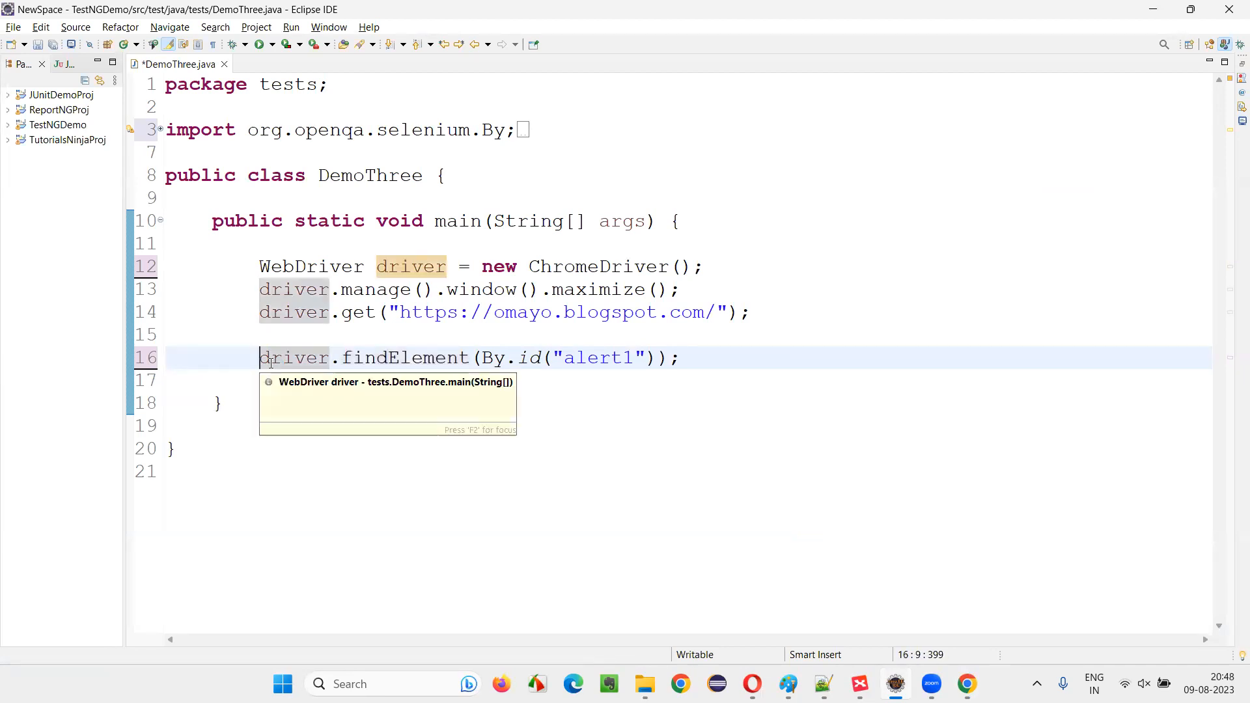
text(buttonElement =)
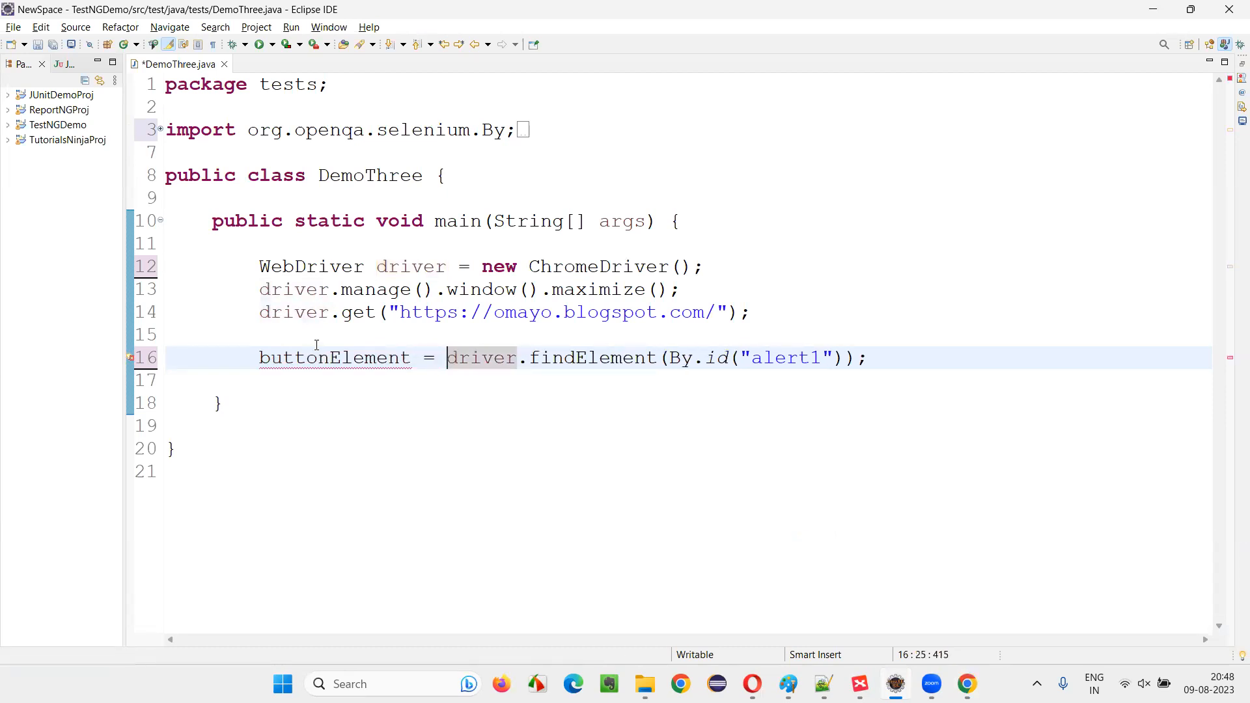
double_click(592, 358)
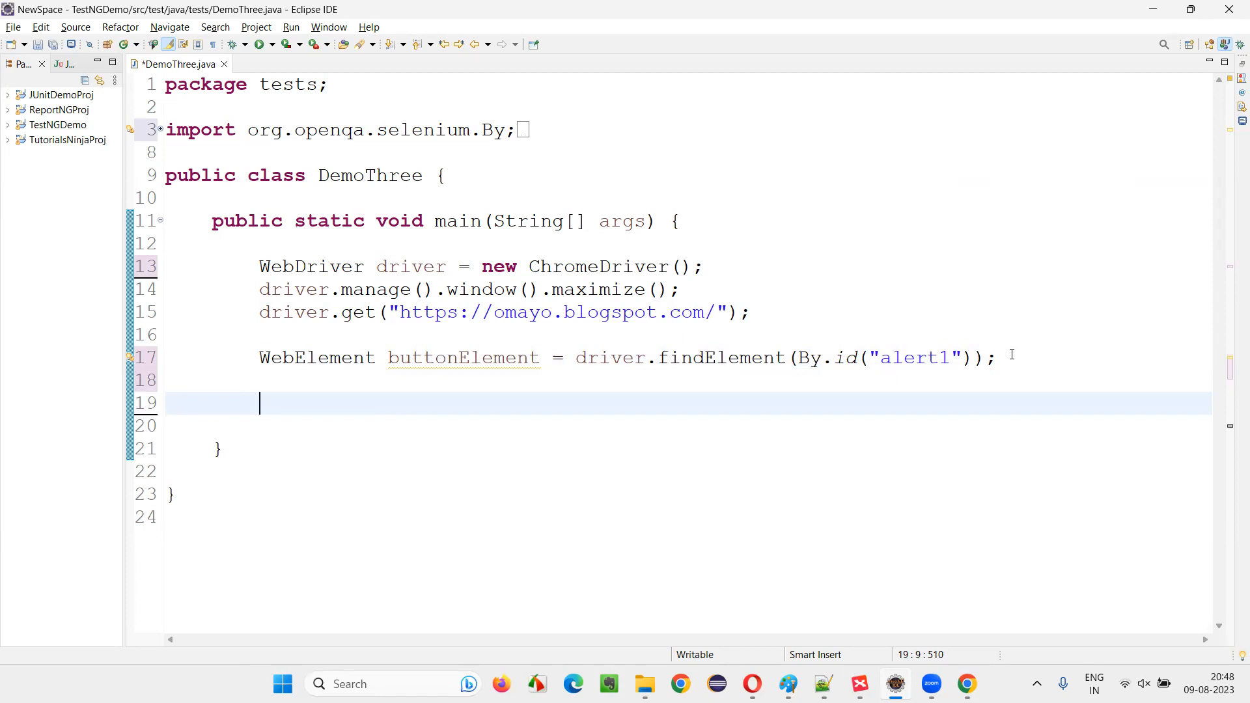
Write jse = (JavascriptExecutor)driver; casting the driver to JavascriptExecutor
text(drive)
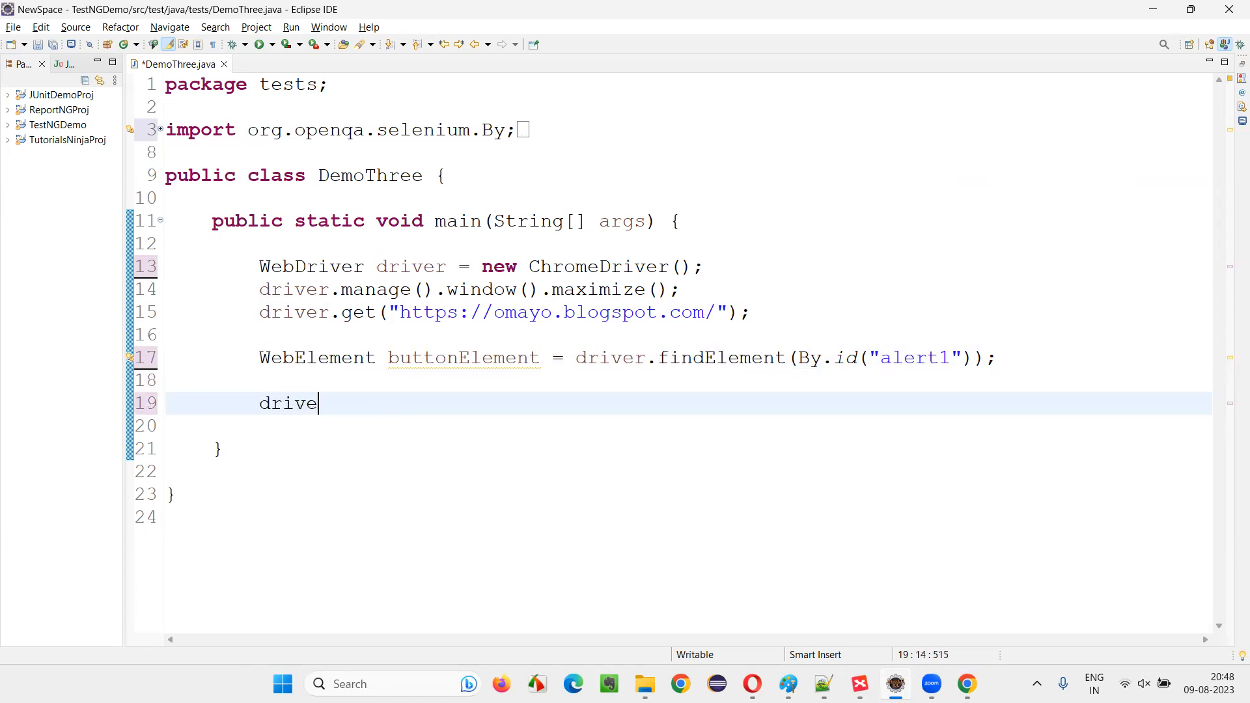
text(r)
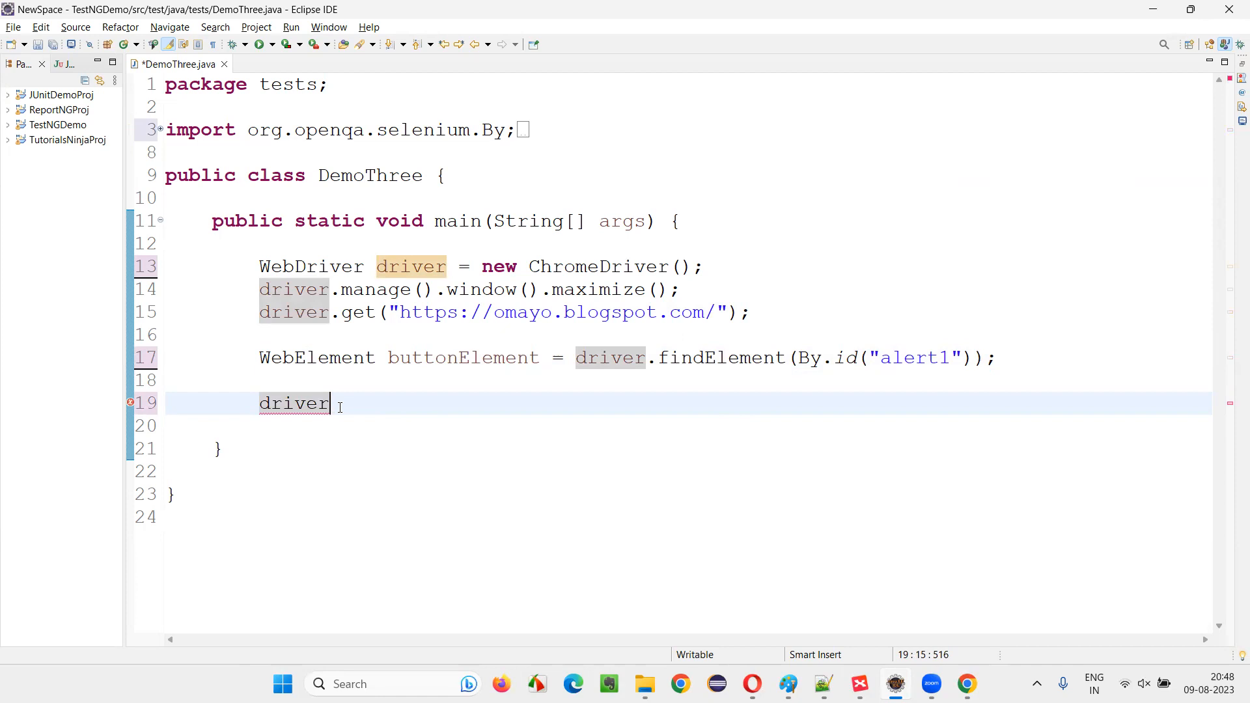
text(;)
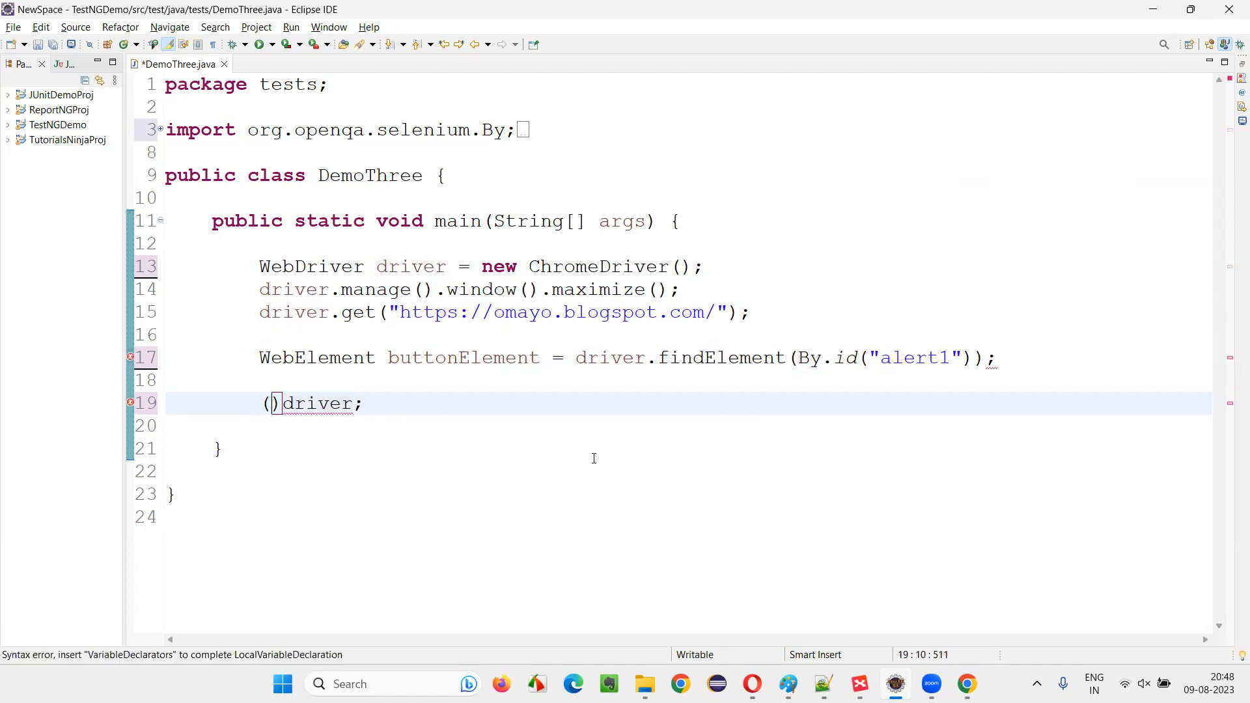
text(Javascript)
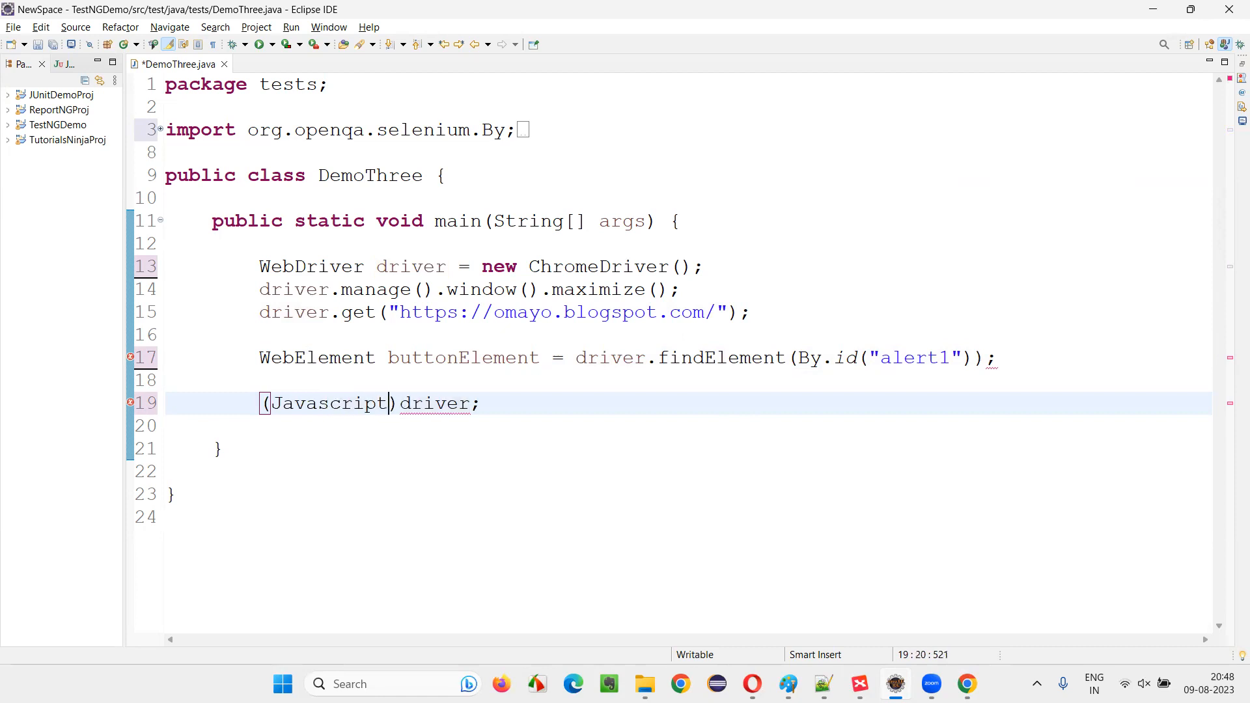
text(Executor)
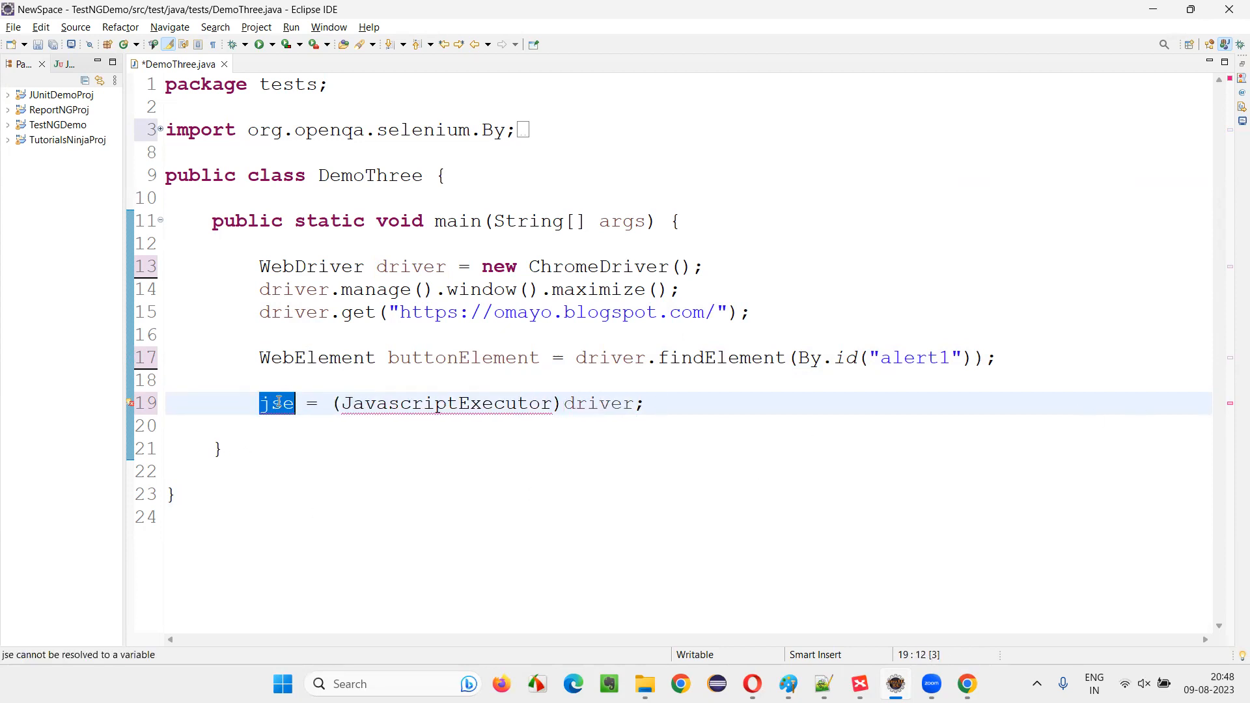
Use Quick Fix to declare jse as a local variable and import JavascriptExecutor, then begin jse.executeScript
click(130, 402)
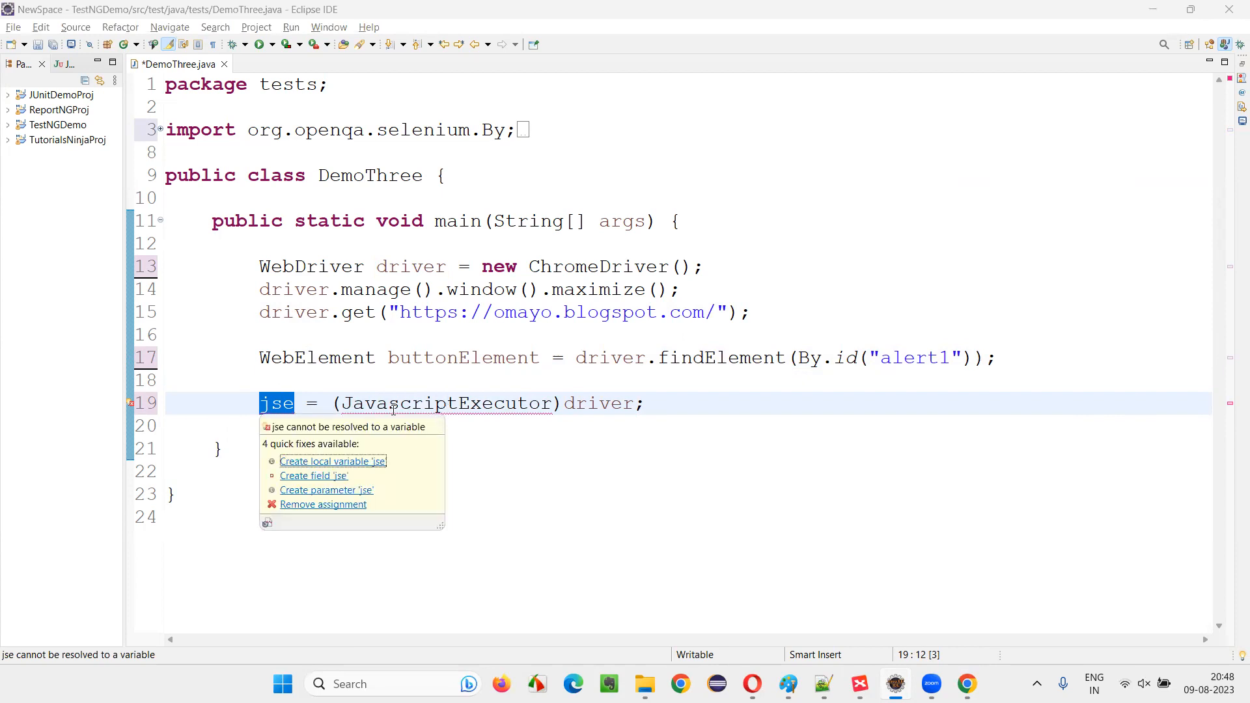
click(333, 461)
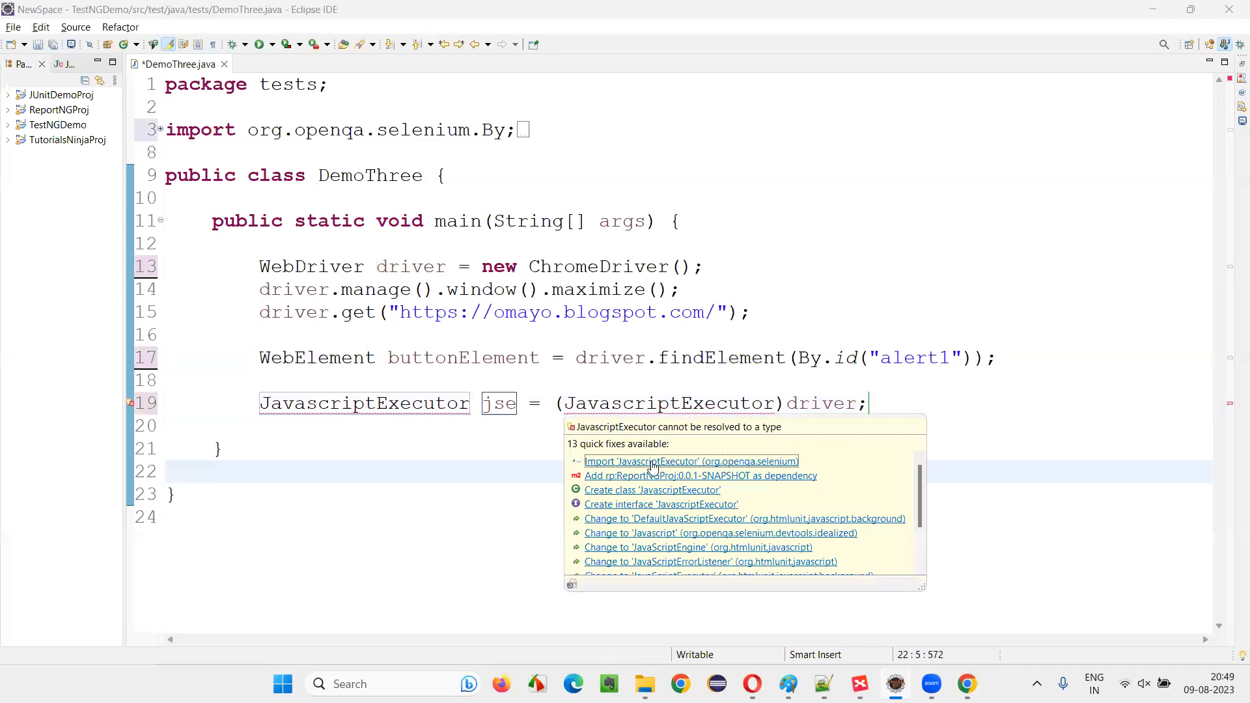
click(691, 461)
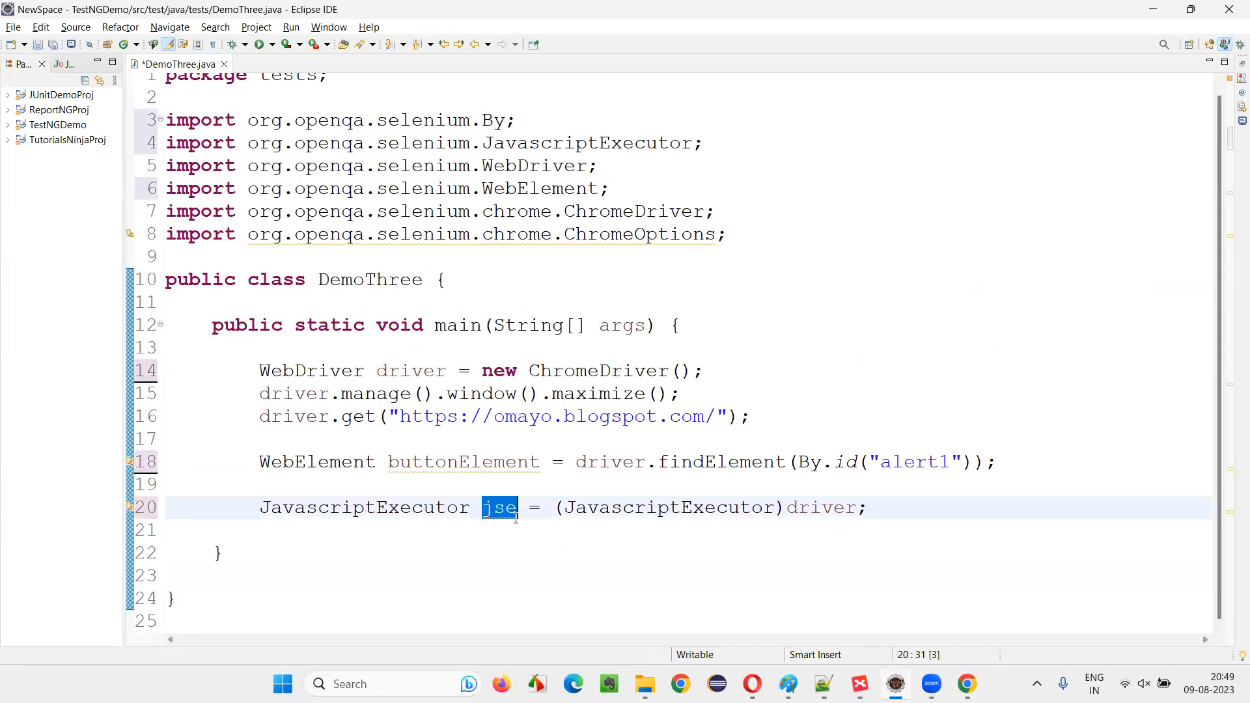
text(jse)
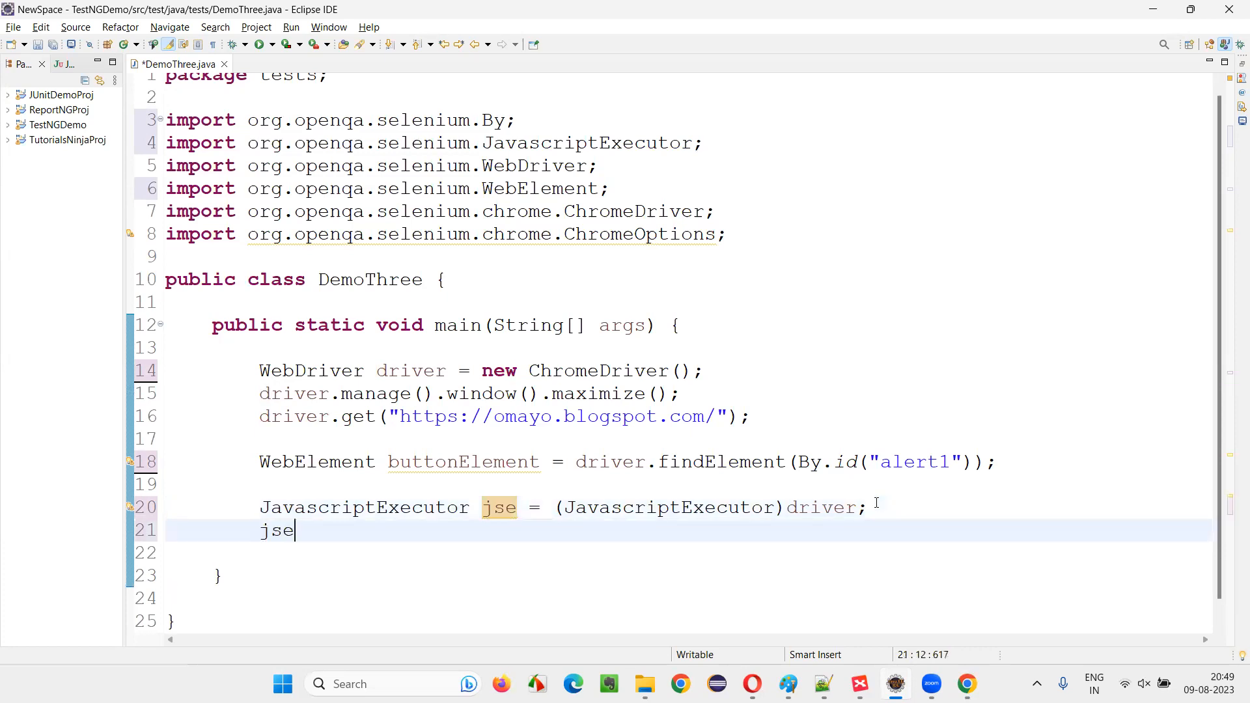
text(.executeScript("",)
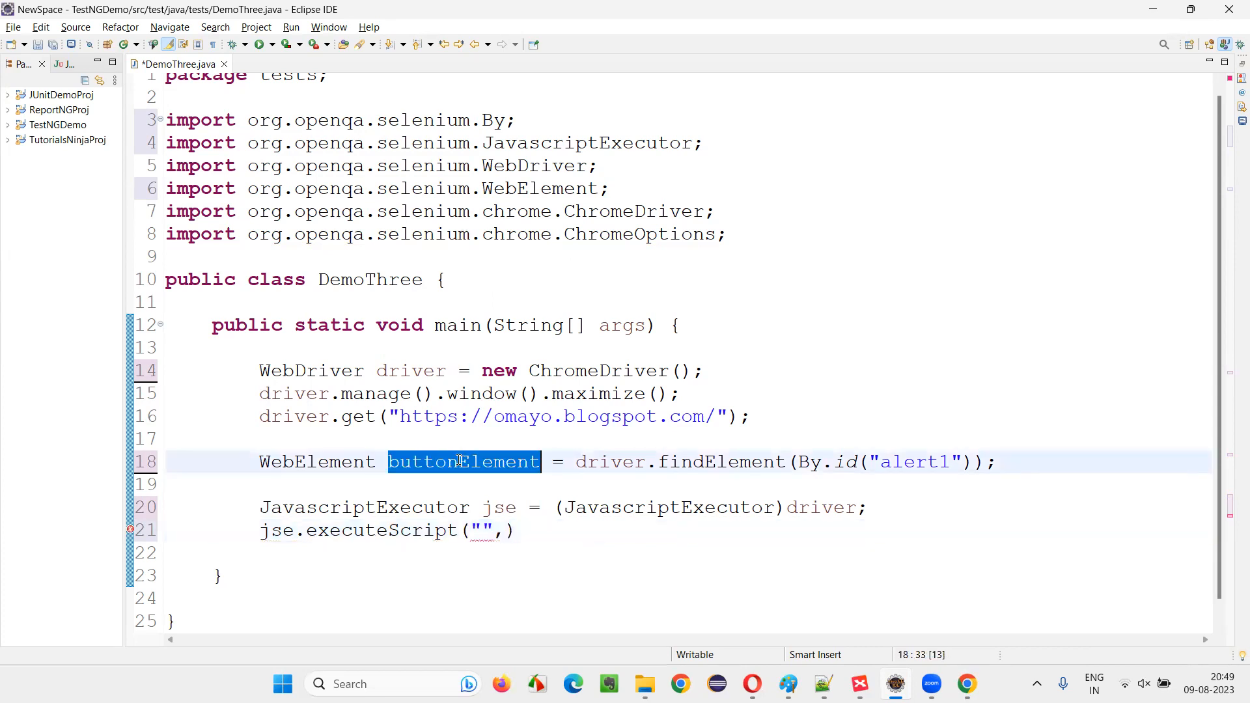
Complete the call as jse.executeScript("arguments[0].click()", buttonElement);
text(buttonElement)
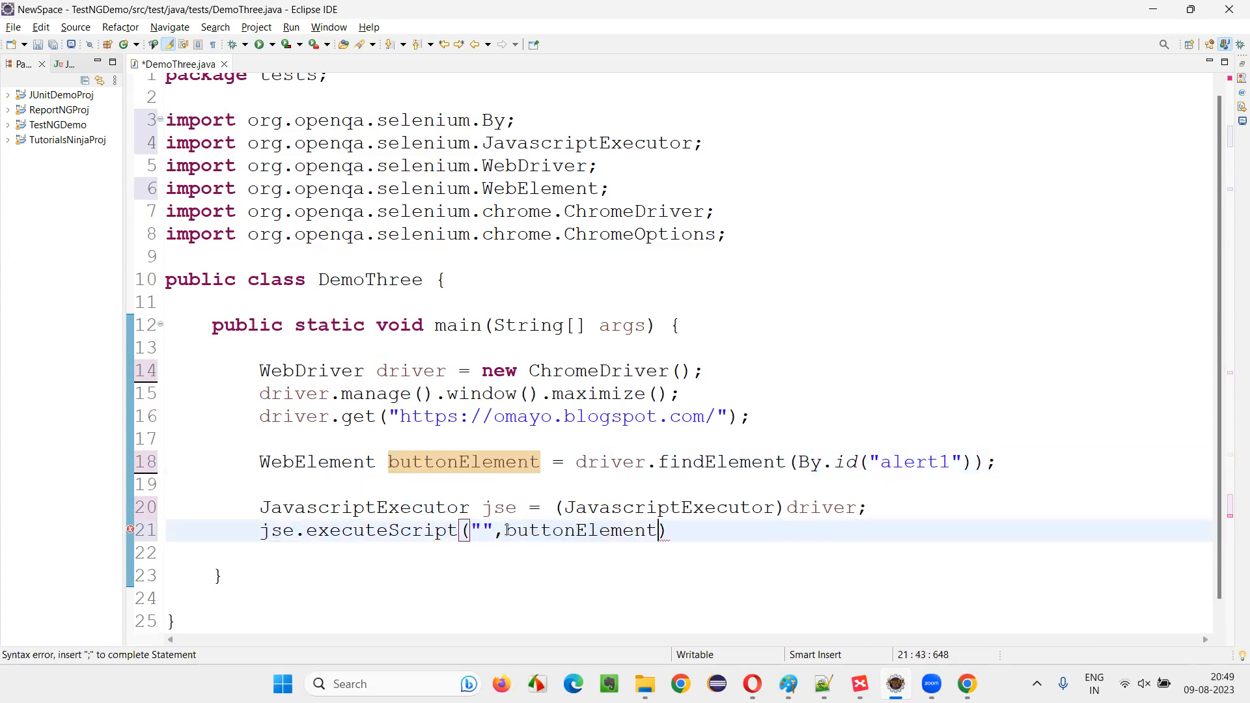
double_click(582, 530)
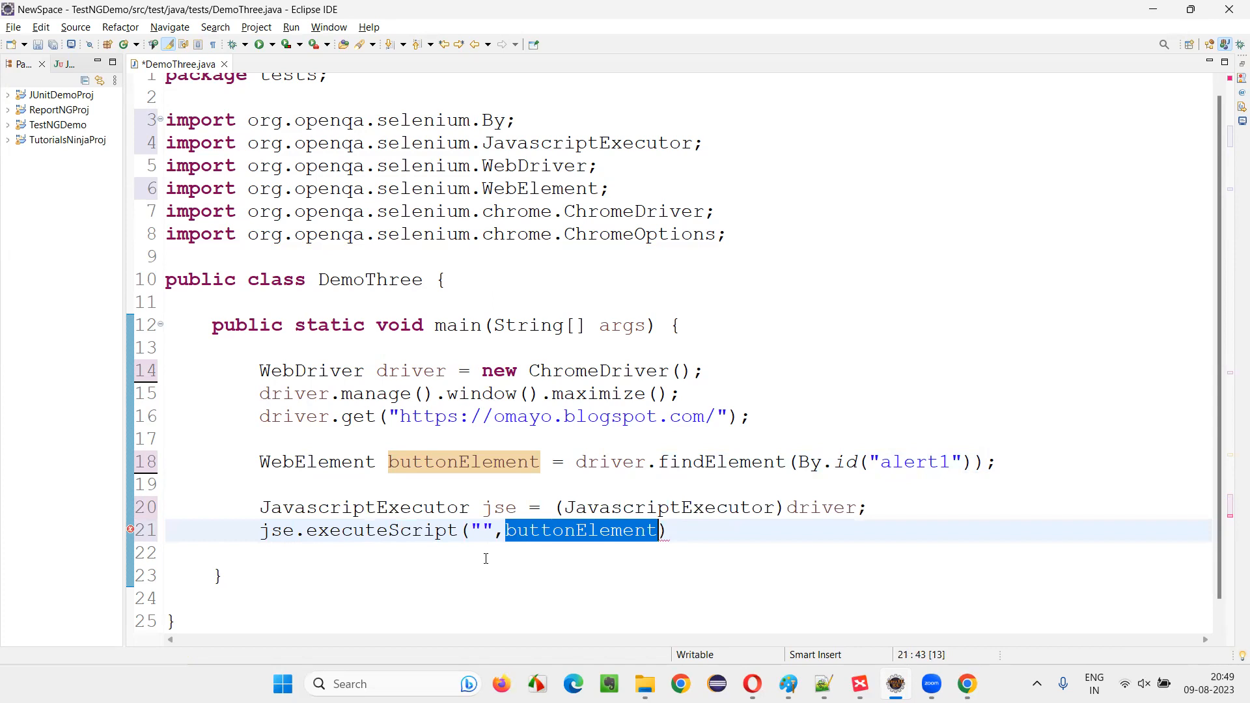
text(arguments[)
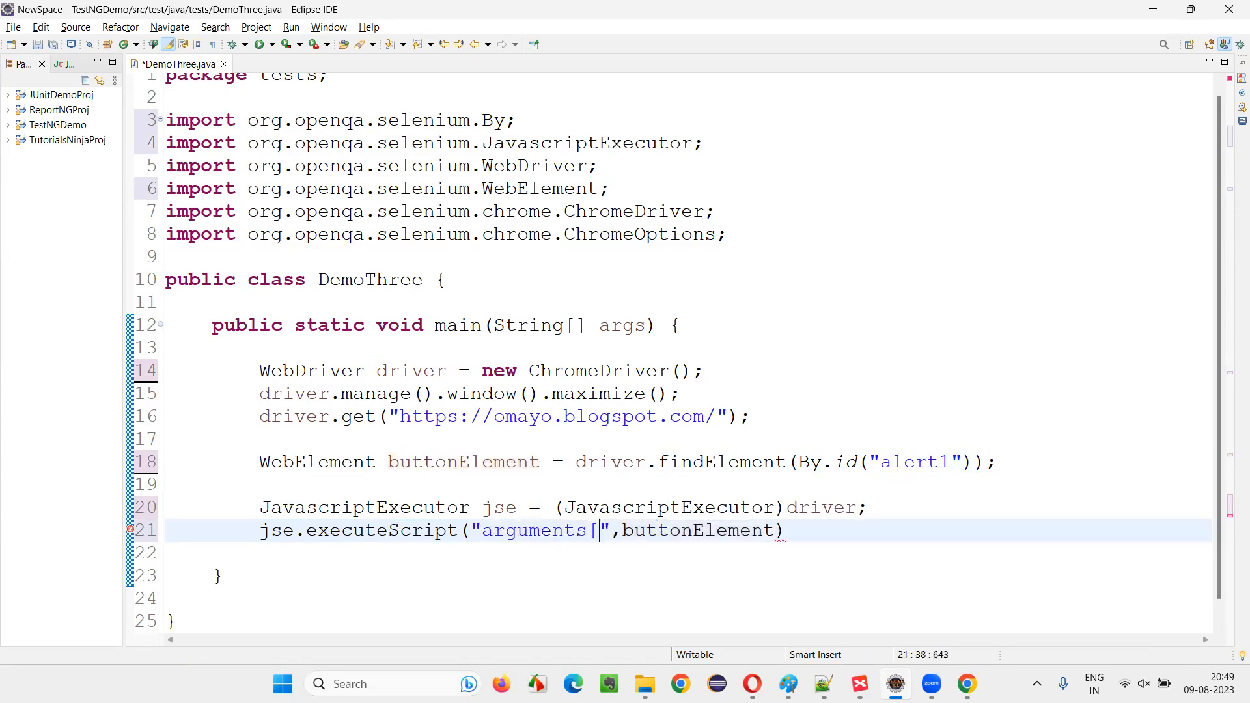
text(0].click)
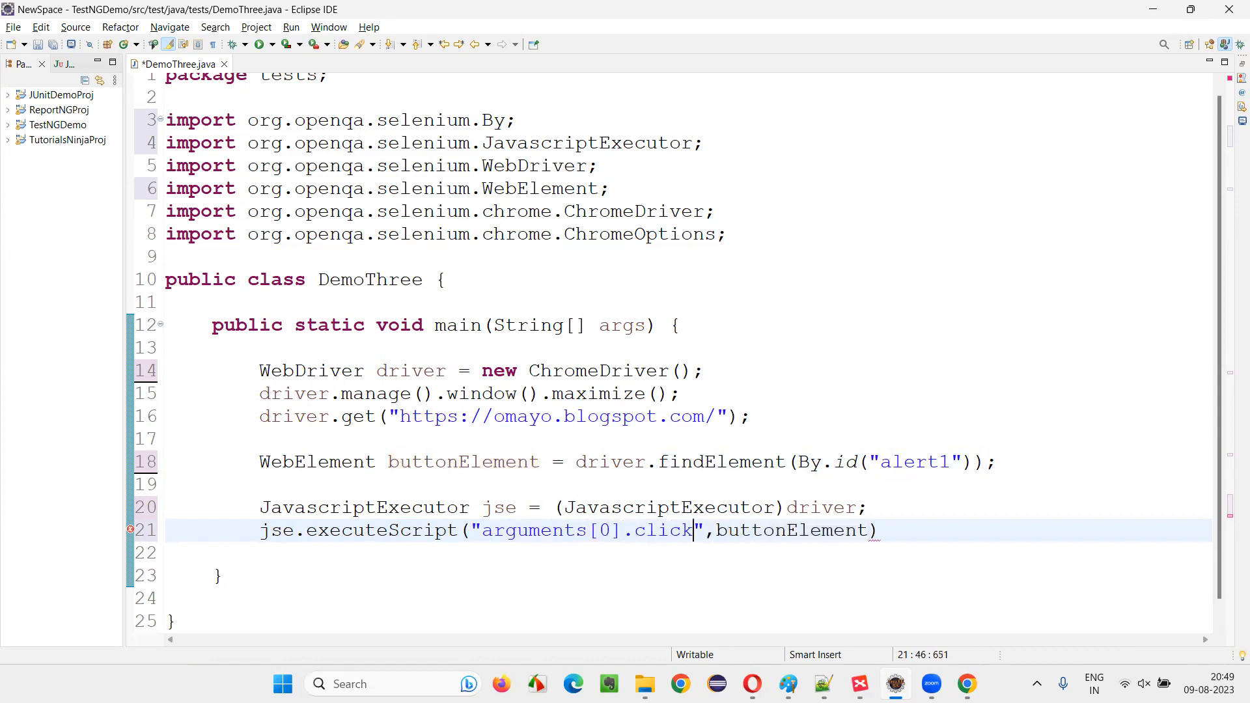
text(())
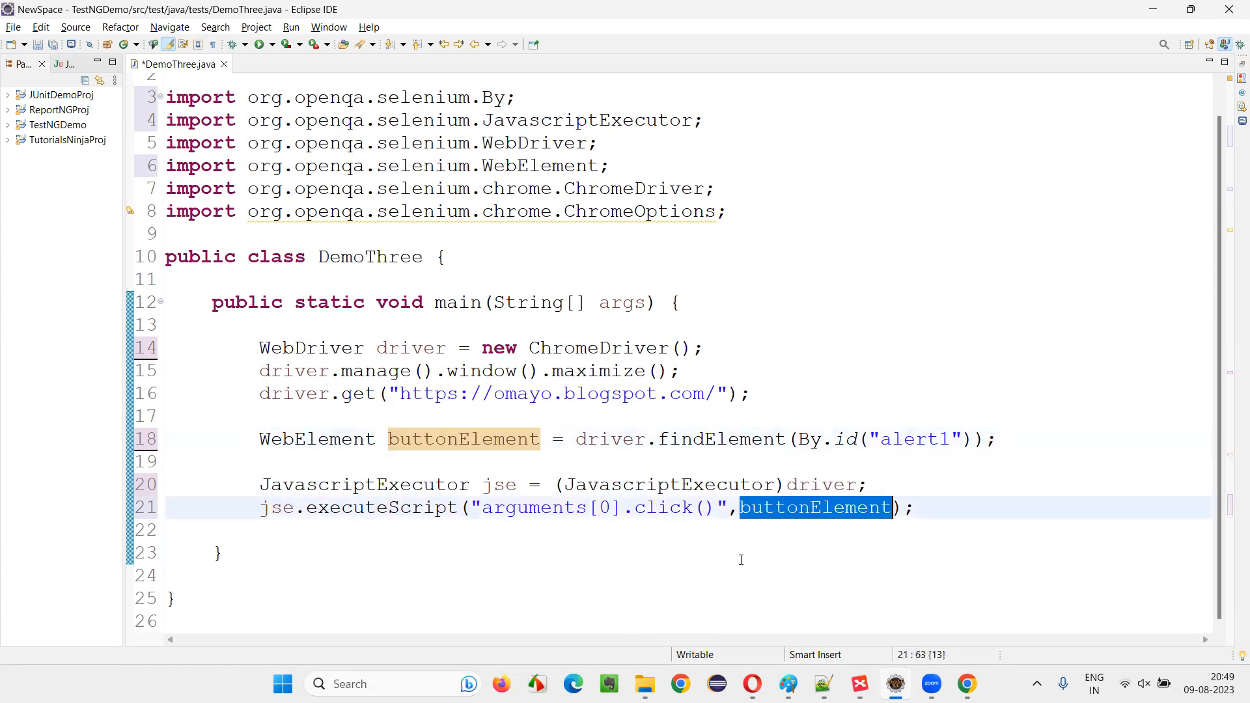
mouse_move(1095, 493)
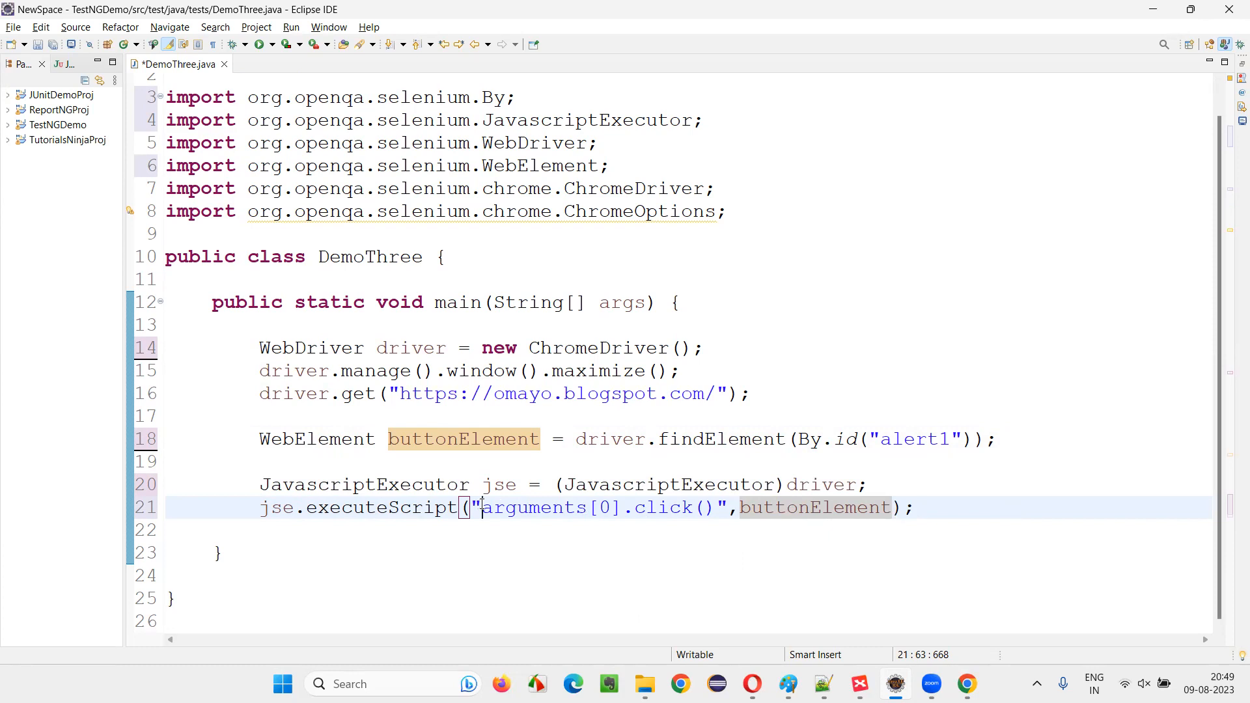
Point out the script string and the buttonElement argument in the executeScript call
click(821, 508)
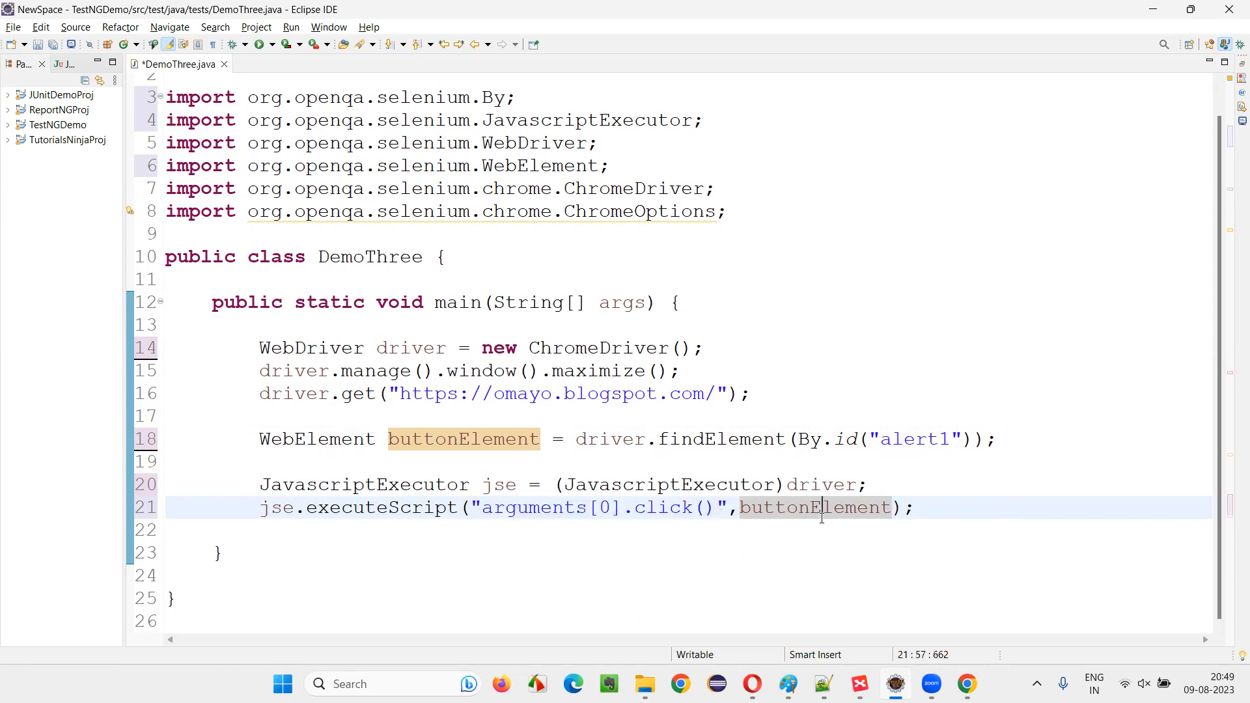
click(239, 575)
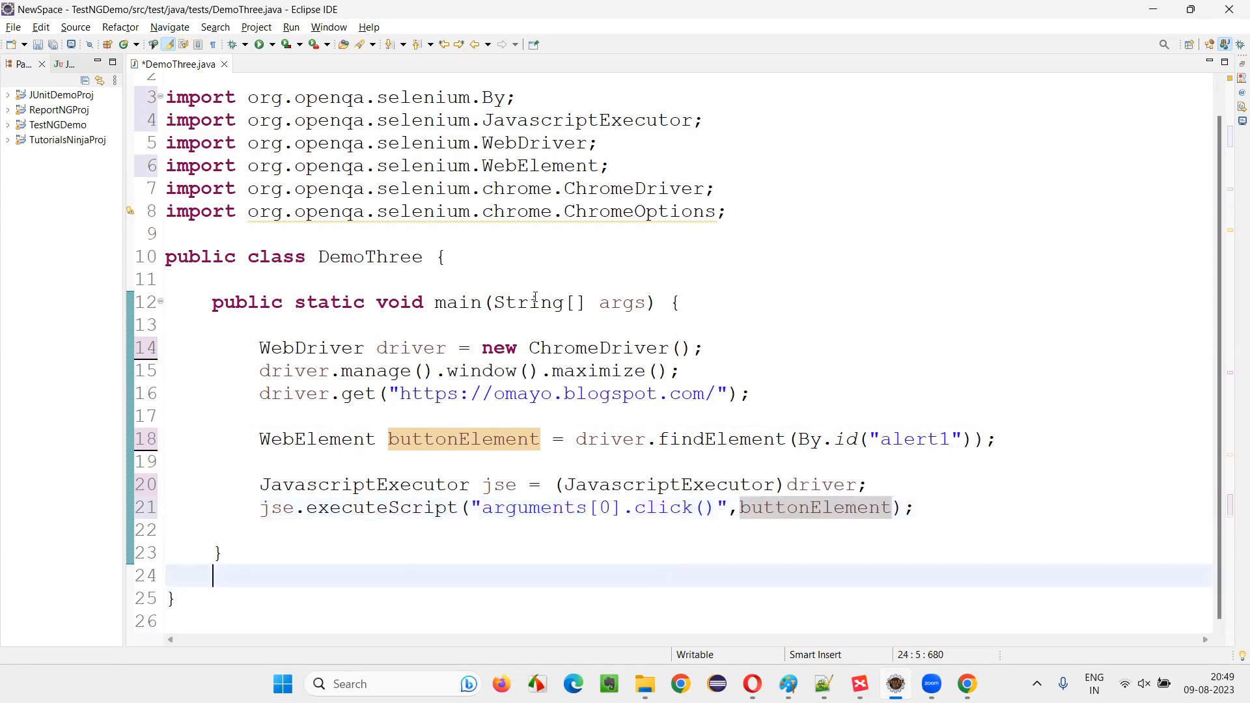
click(628, 508)
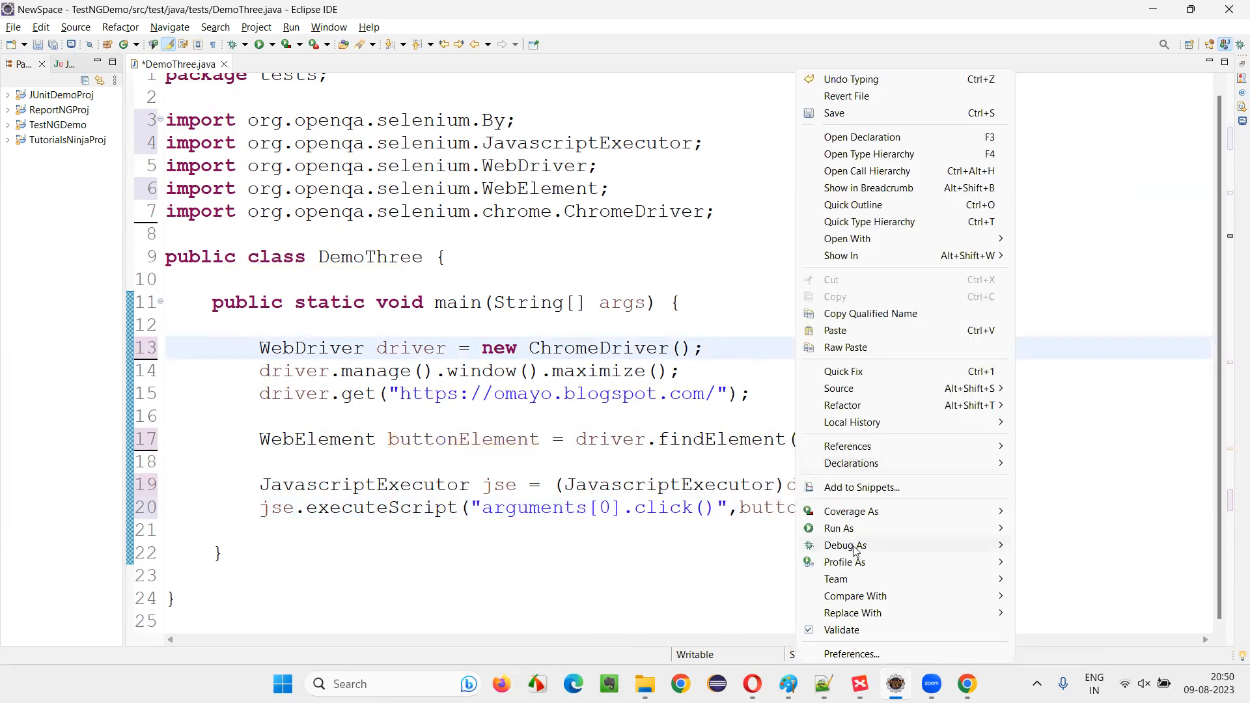
Run DemoThree as a Java application so the omayo page opens, then dismiss its Hello alert
click(839, 527)
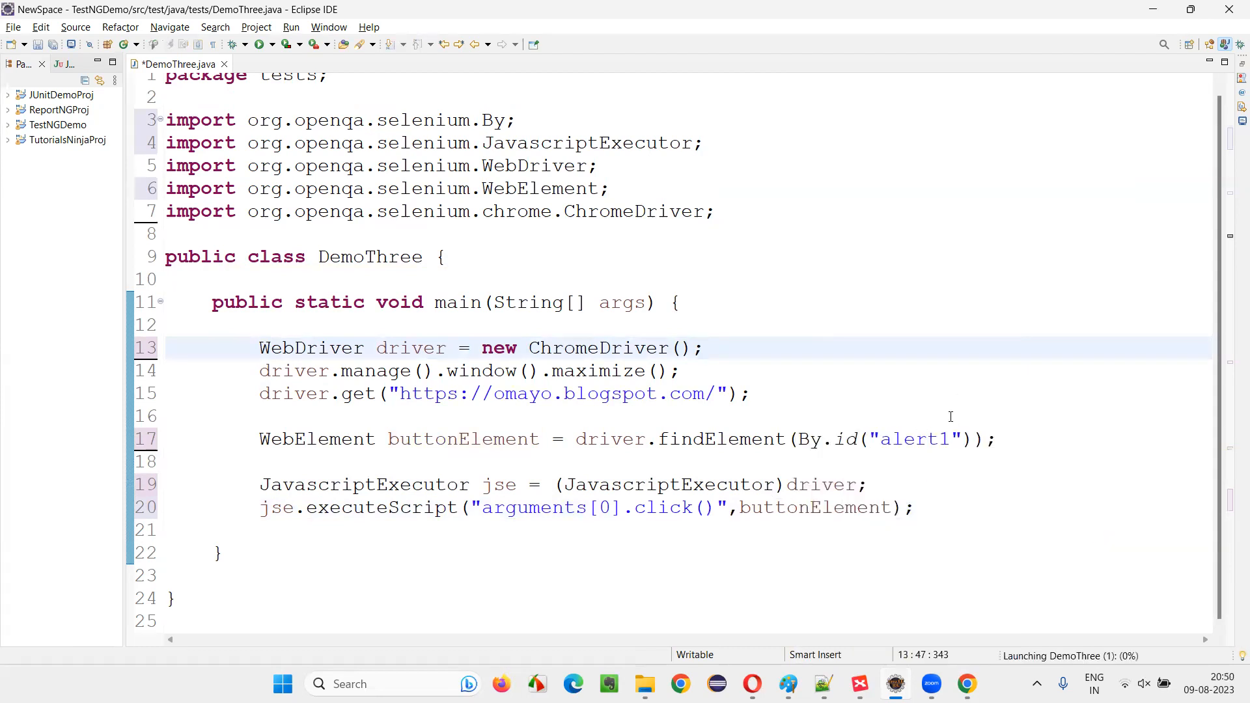
key(ctrl+s)
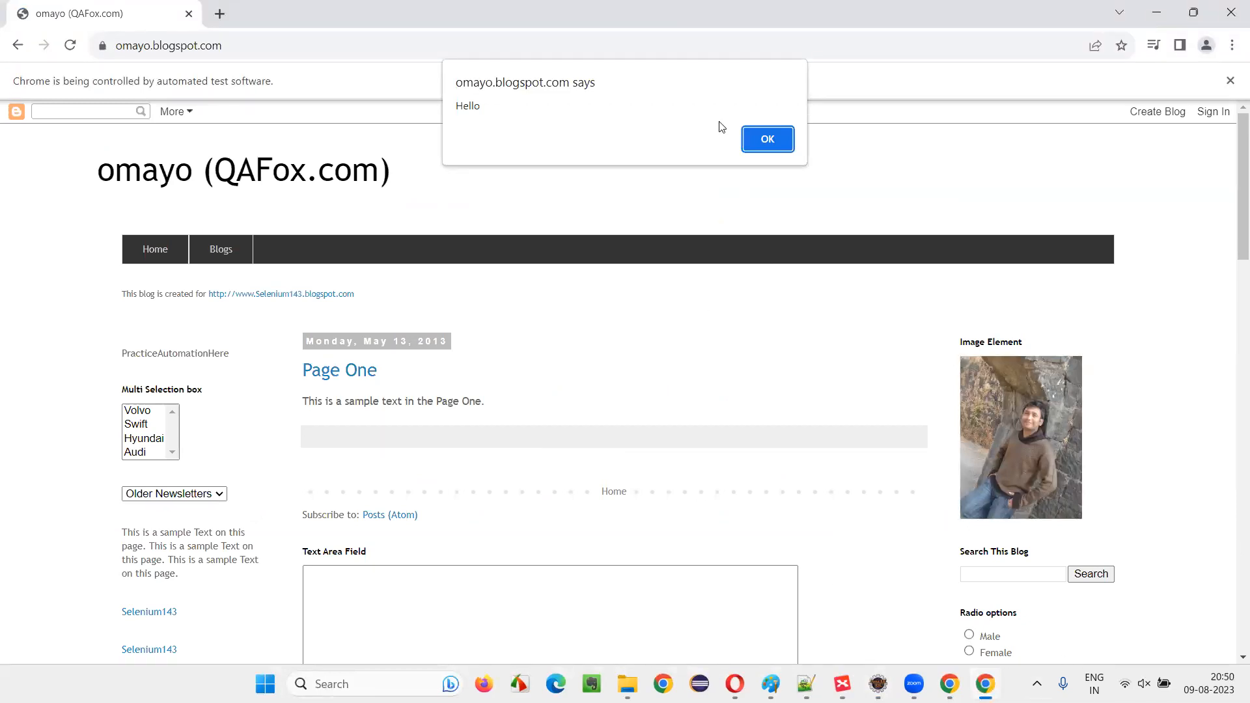
click(767, 139)
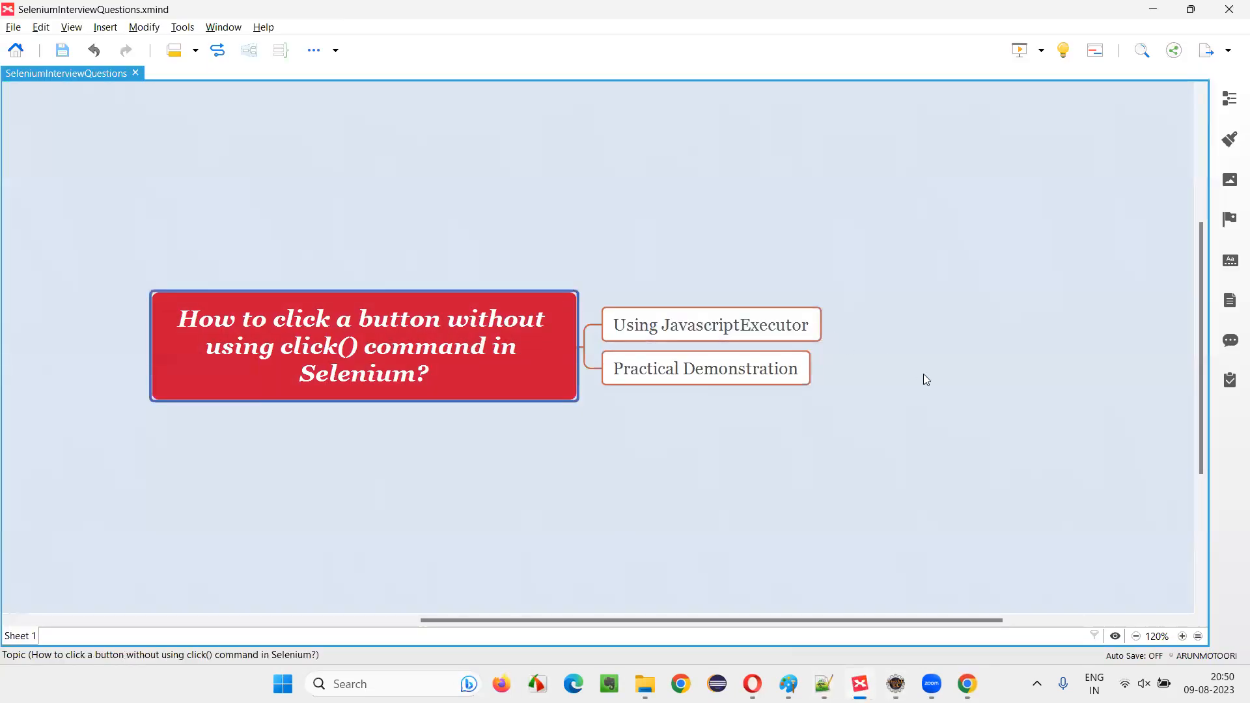
mouse_move(319, 351)
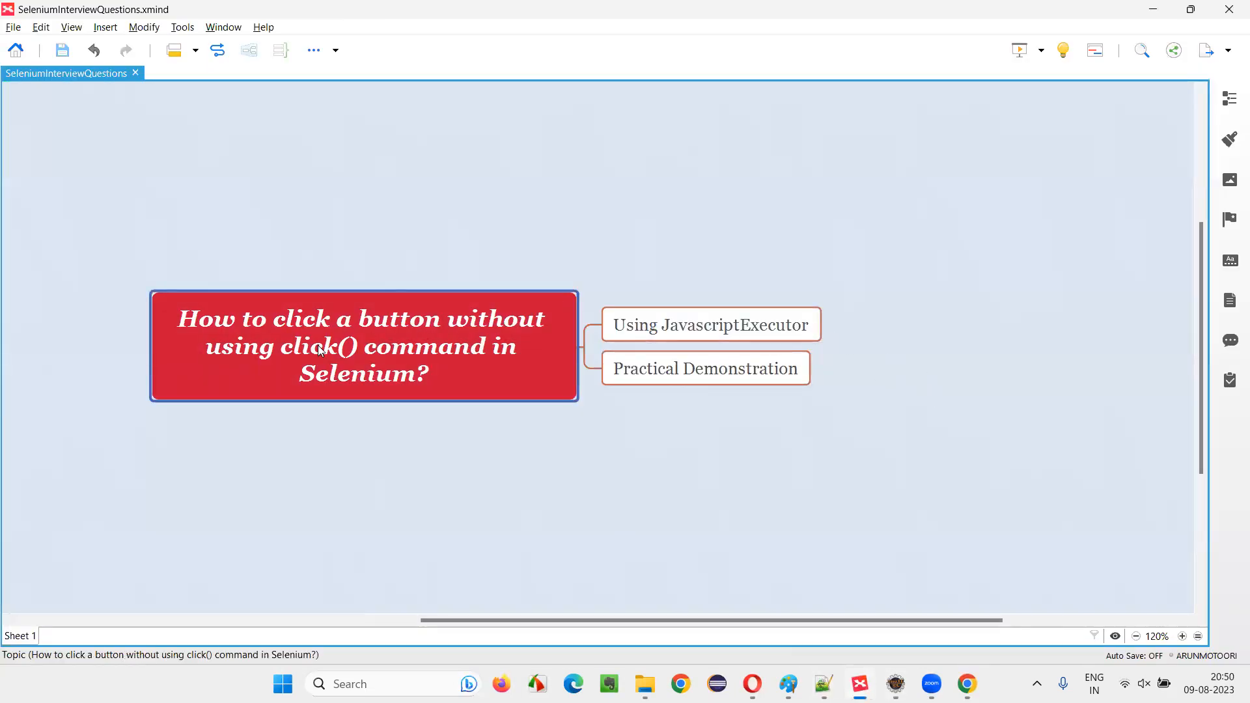
Revisit the Using JavascriptExecutor topic and the central question topic in the XMind map
click(709, 324)
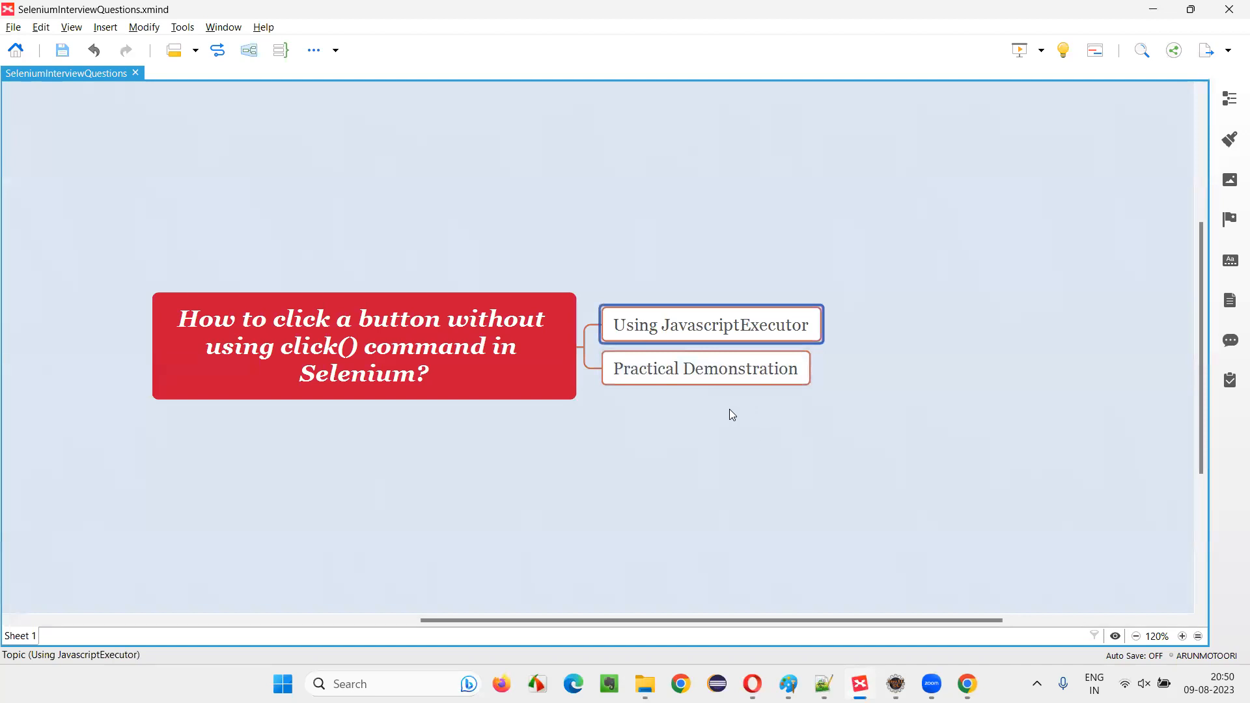
click(363, 345)
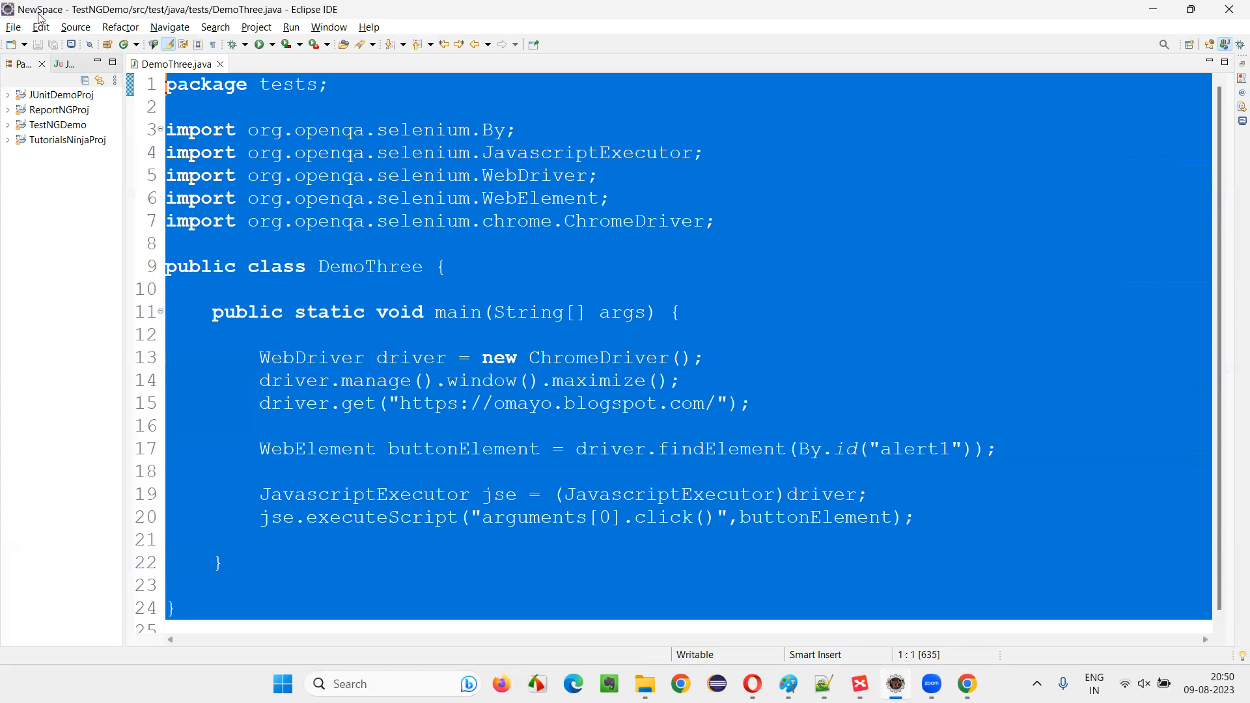
Copy all of the DemoThree code and paste it under the Using JavascriptExecutor branch in XMind
click(857, 684)
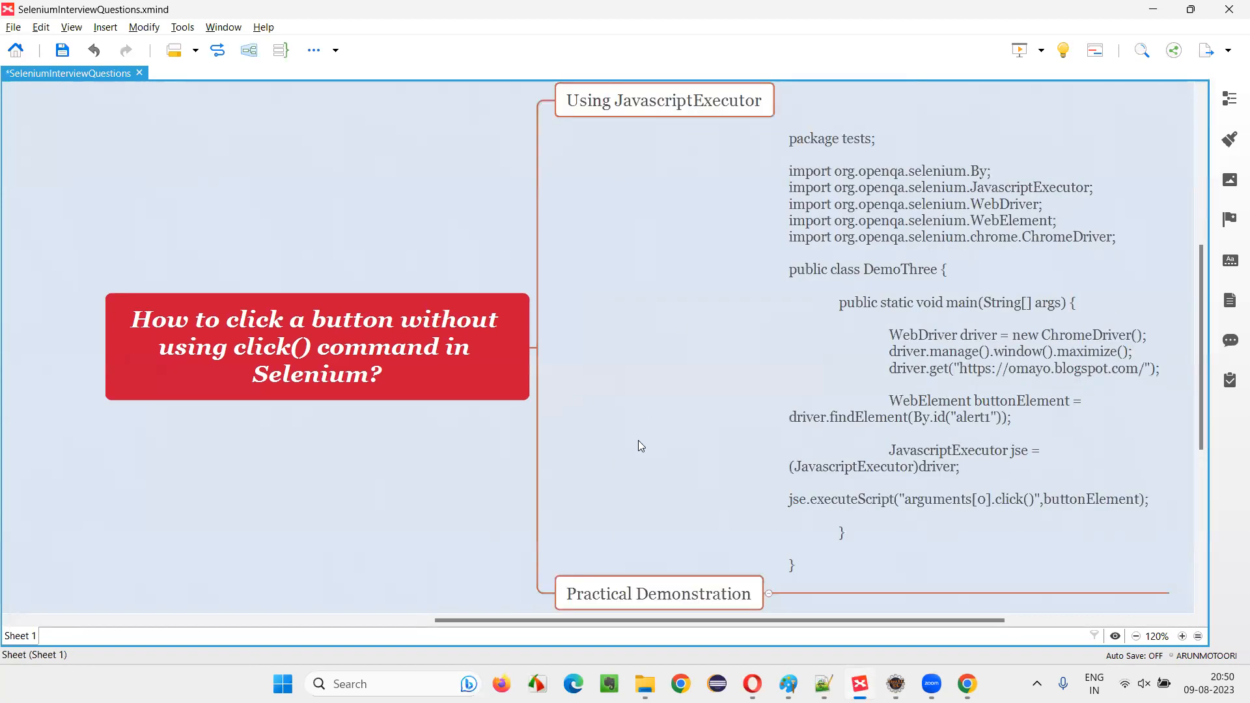
click(316, 347)
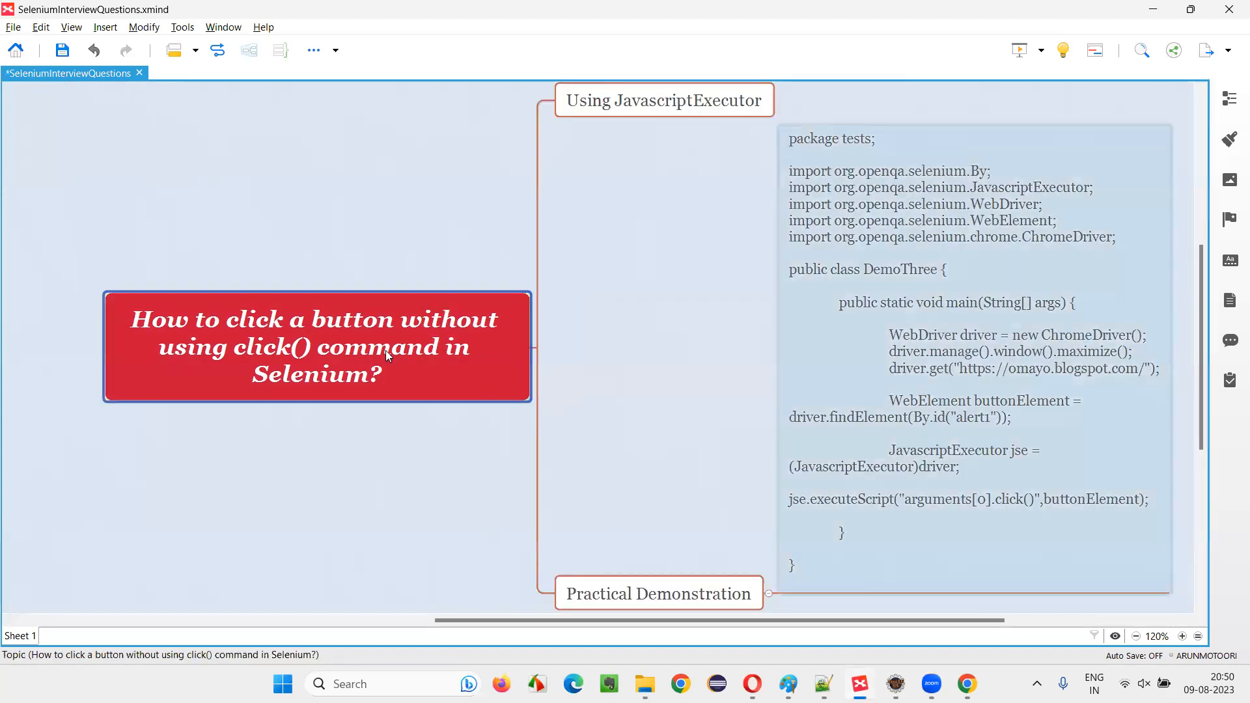